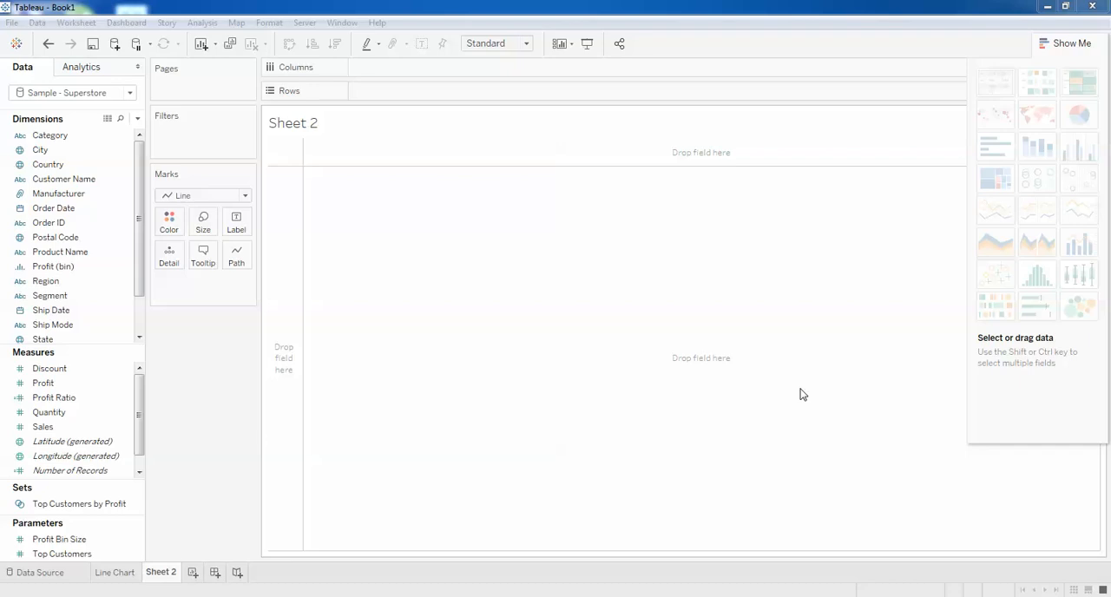
# Step: Collapse the Show Me panel to leave the blank Sheet 2 canvas
pyautogui.click(1070, 44)
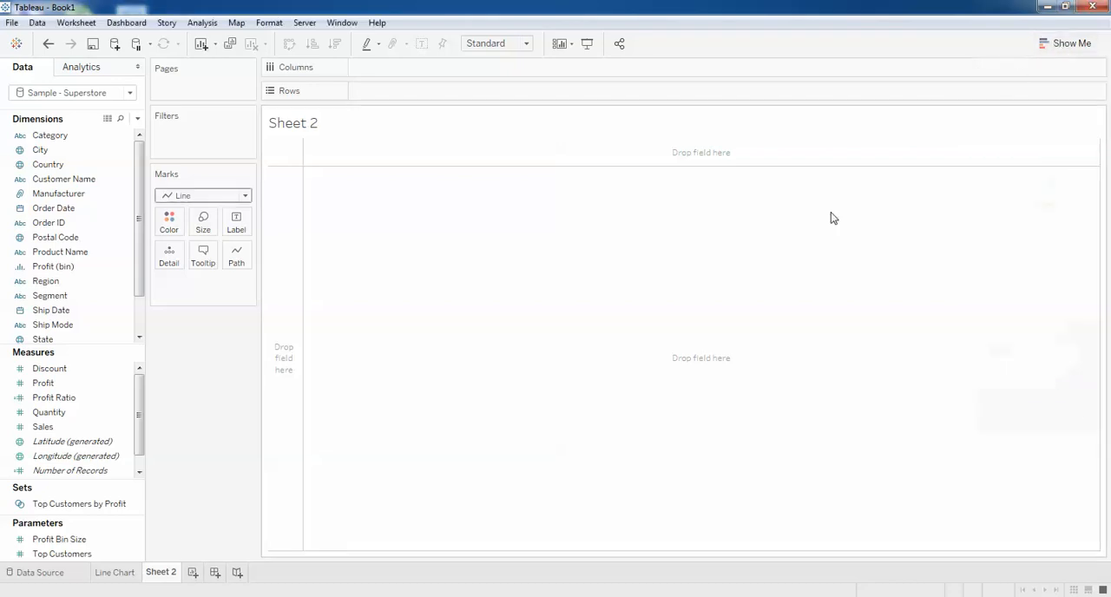
pyautogui.moveTo(608, 461)
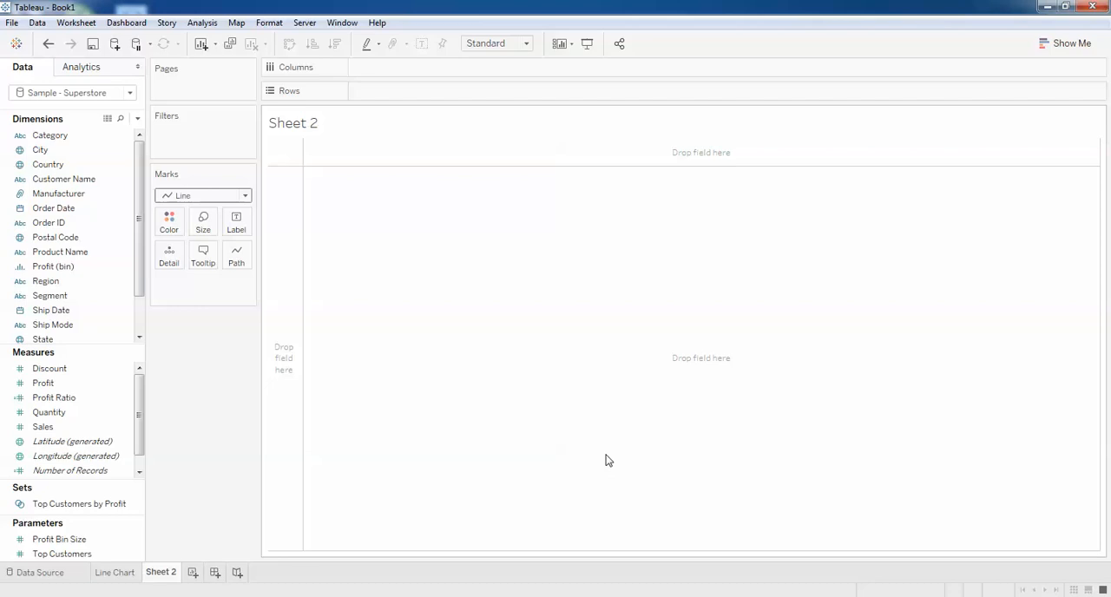
pyautogui.moveTo(342, 347)
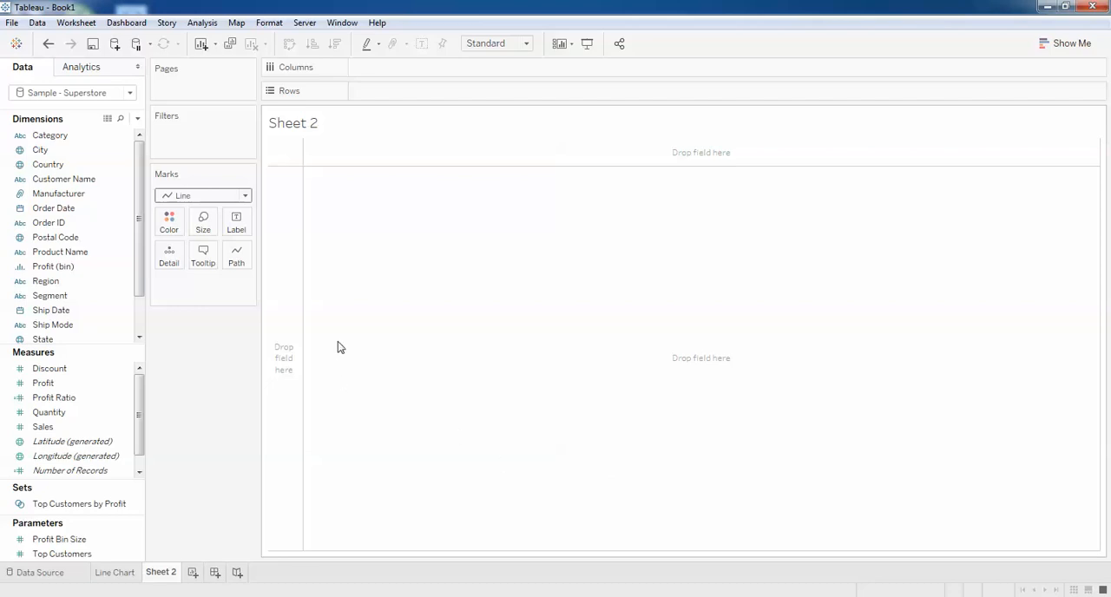
pyautogui.moveTo(298, 262)
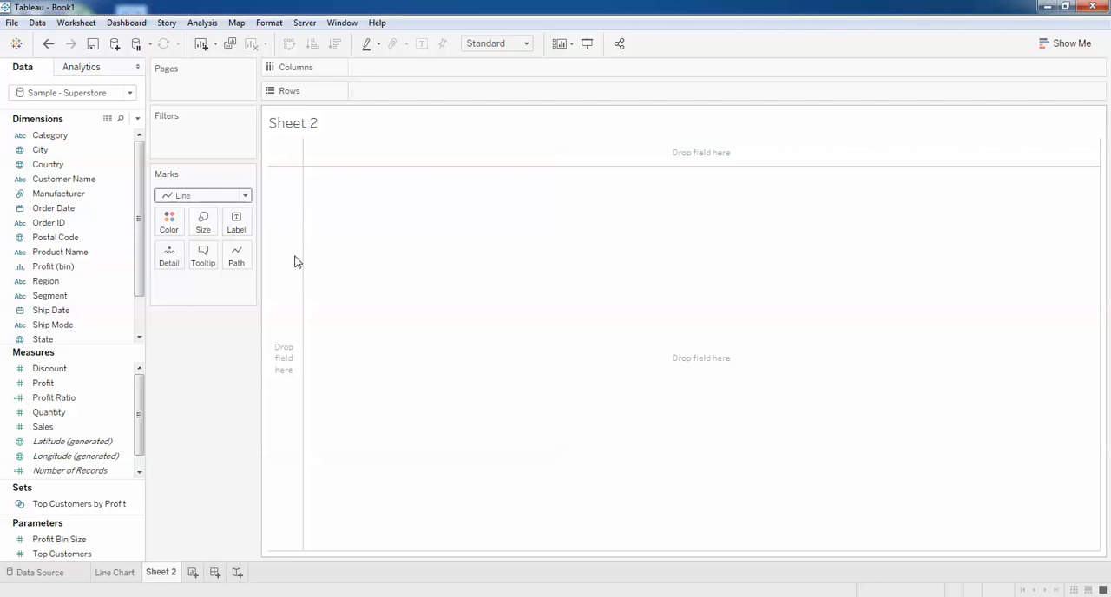
pyautogui.moveTo(440, 352)
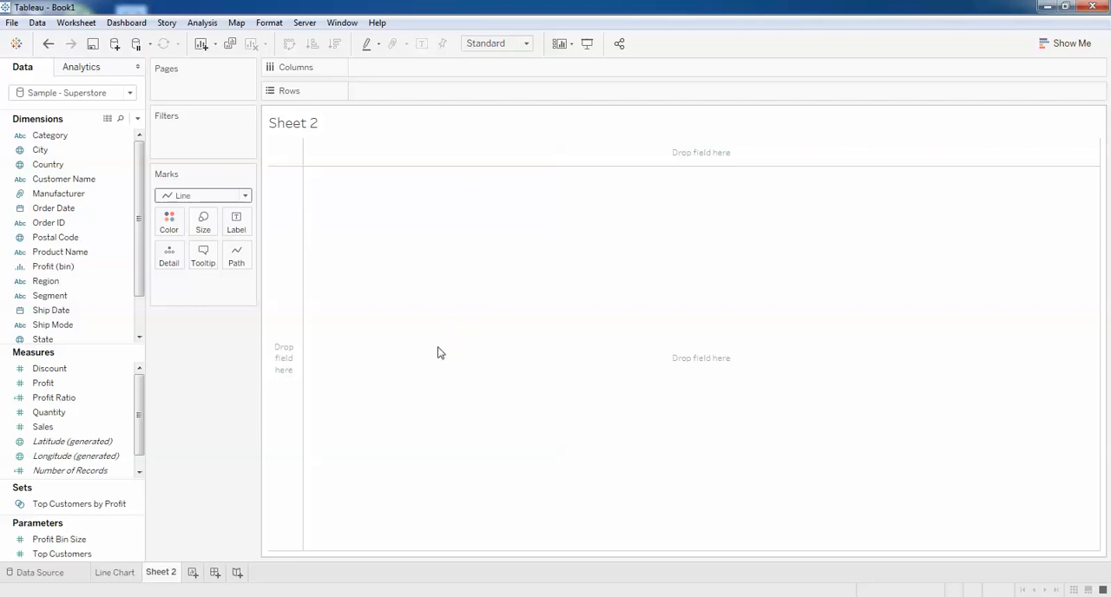
pyautogui.moveTo(418, 384)
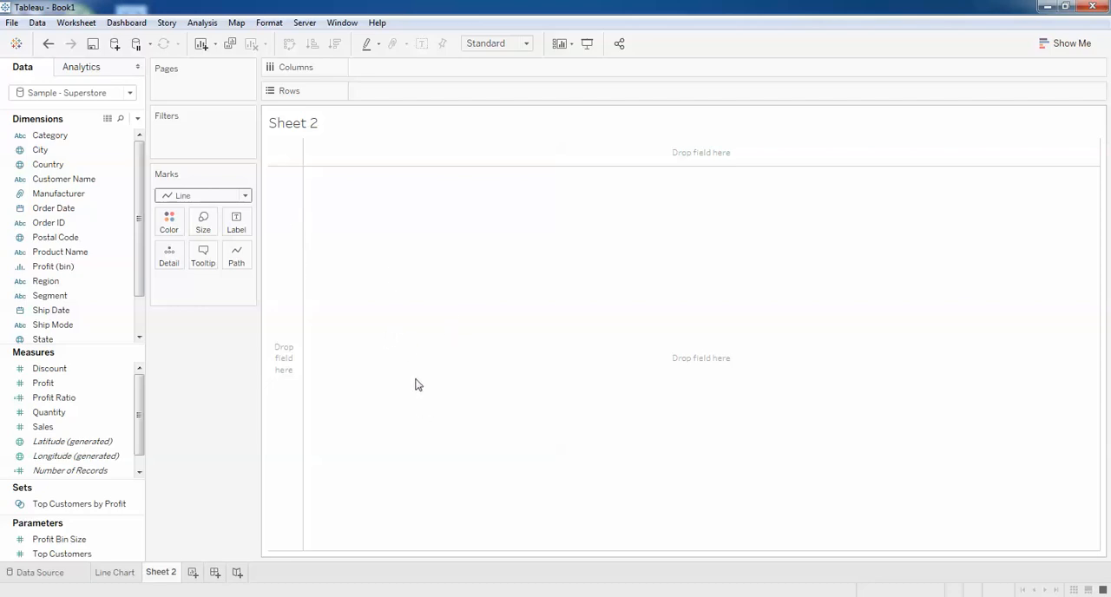
pyautogui.moveTo(422, 420)
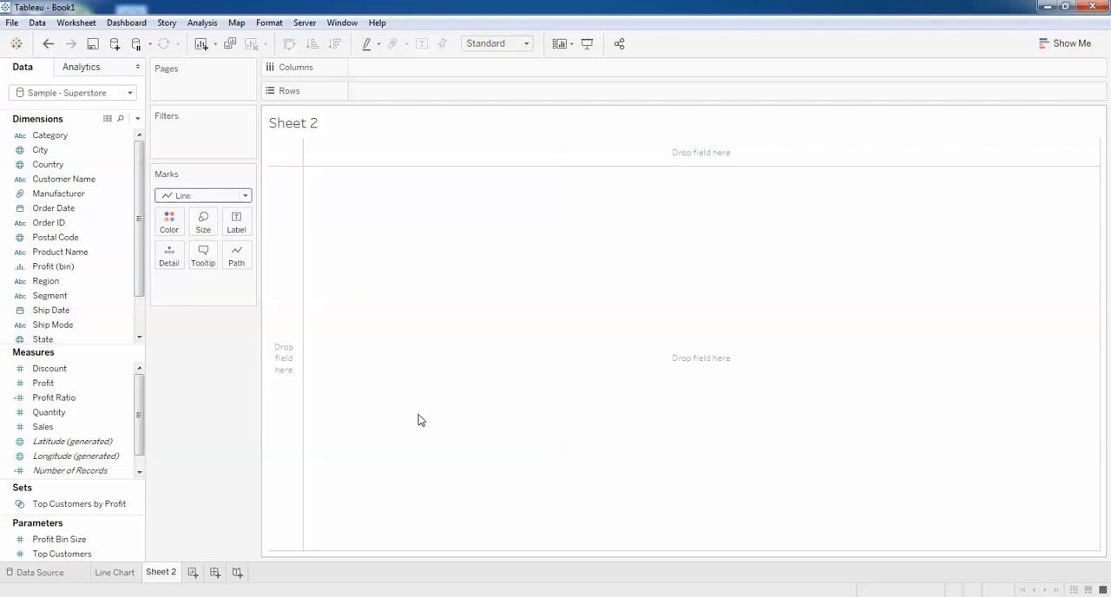
pyautogui.moveTo(553, 417)
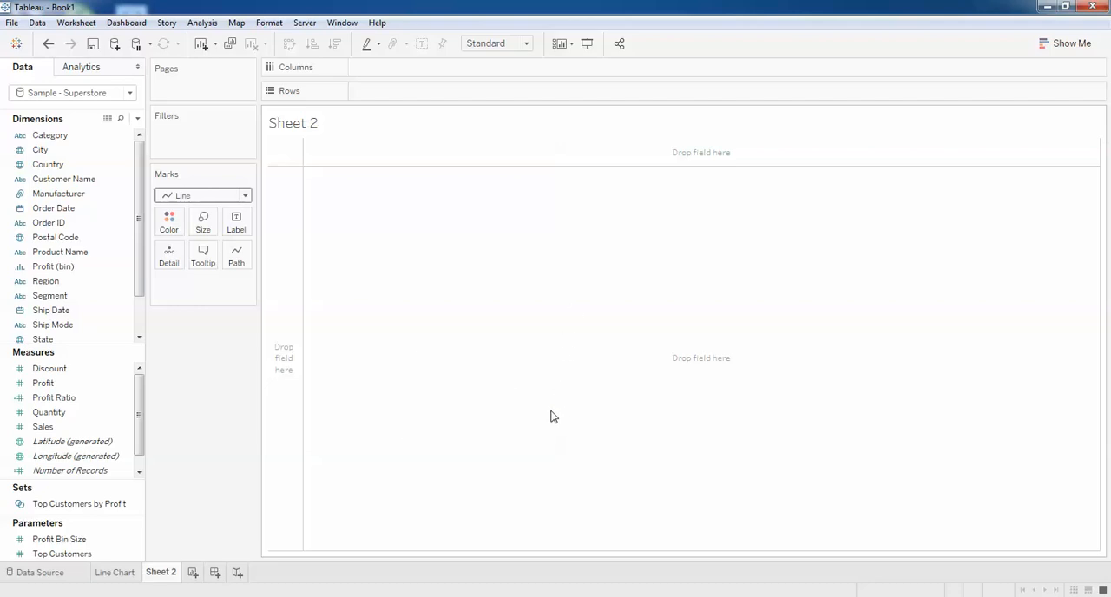
pyautogui.moveTo(524, 427)
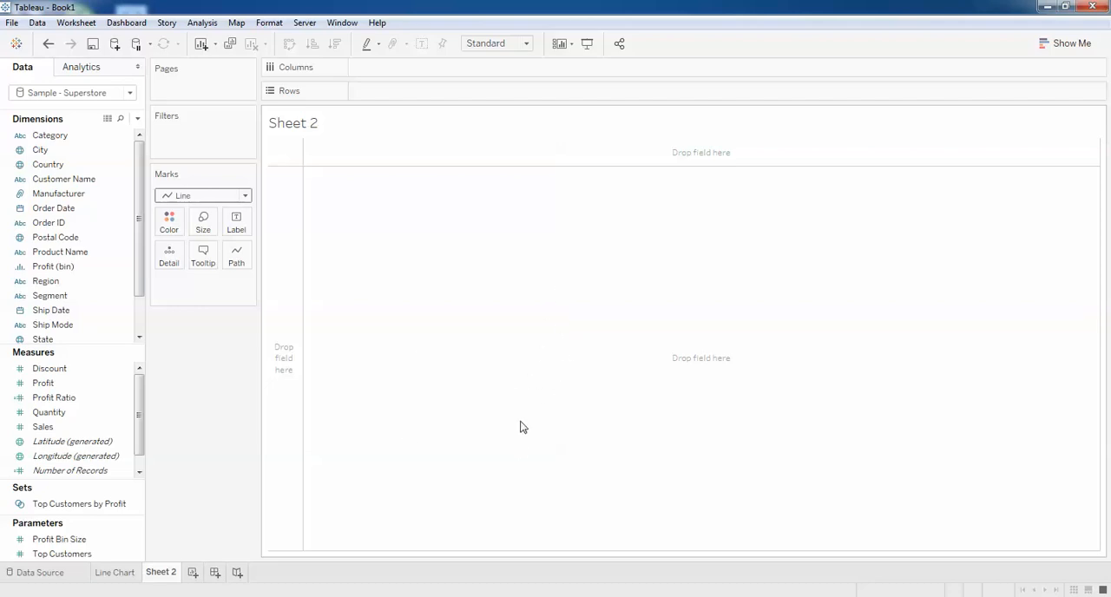
pyautogui.moveTo(317, 347)
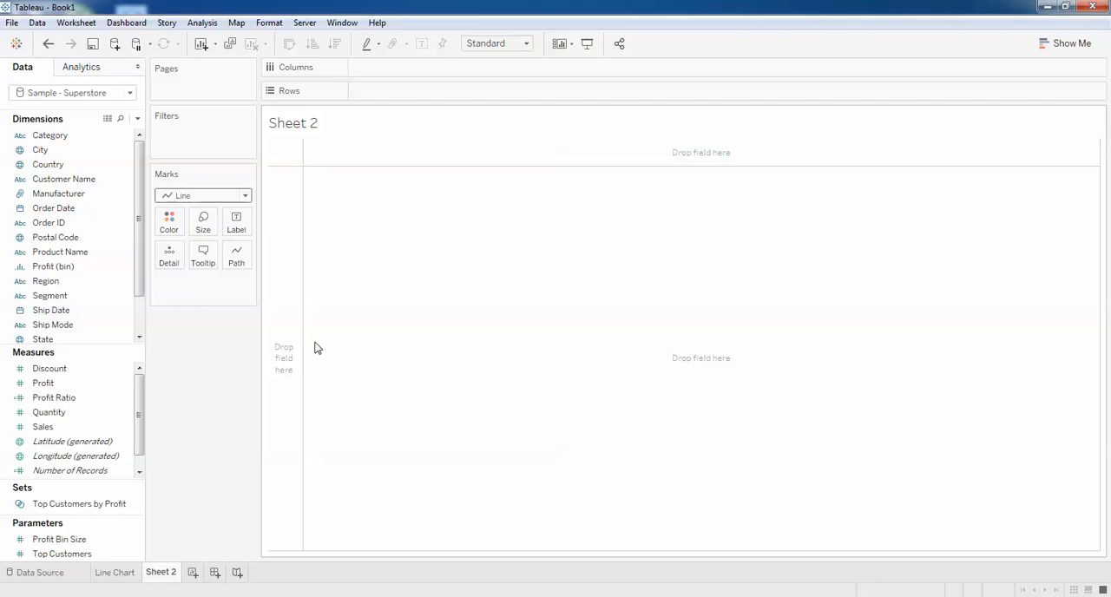
# Step: Place Ship Date on the Columns shelf
pyautogui.click(51, 310)
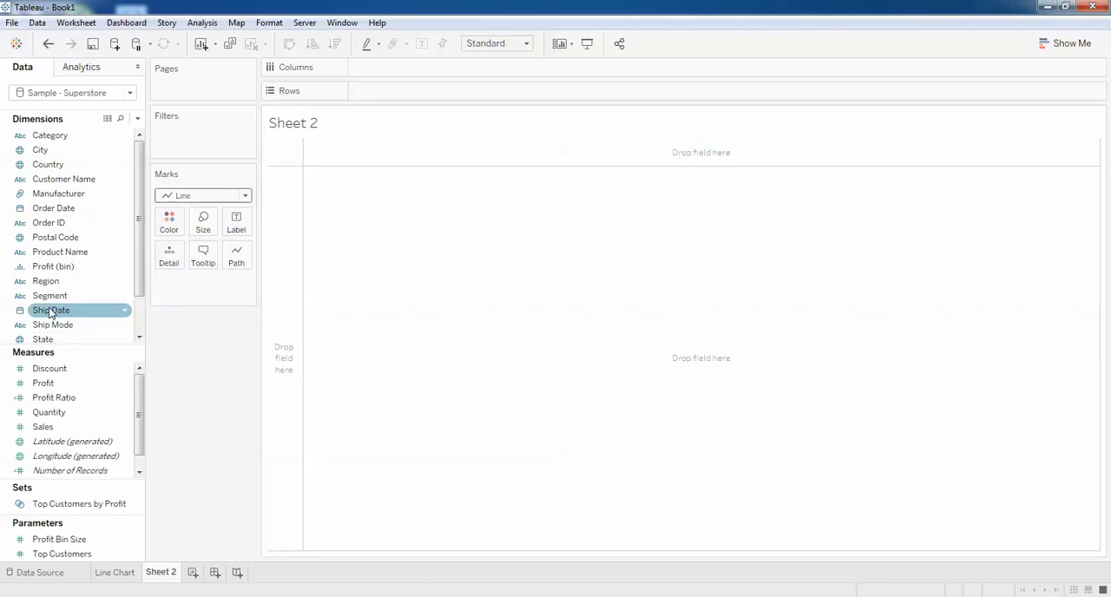
pyautogui.moveTo(51, 309); pyautogui.dragTo(399, 67)
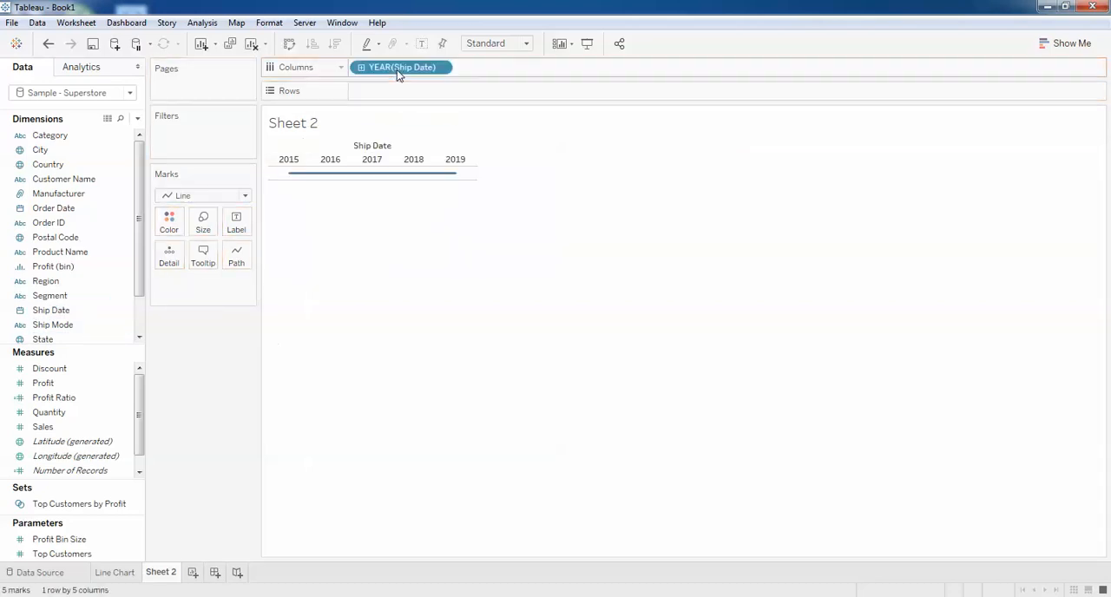
pyautogui.moveTo(423, 69)
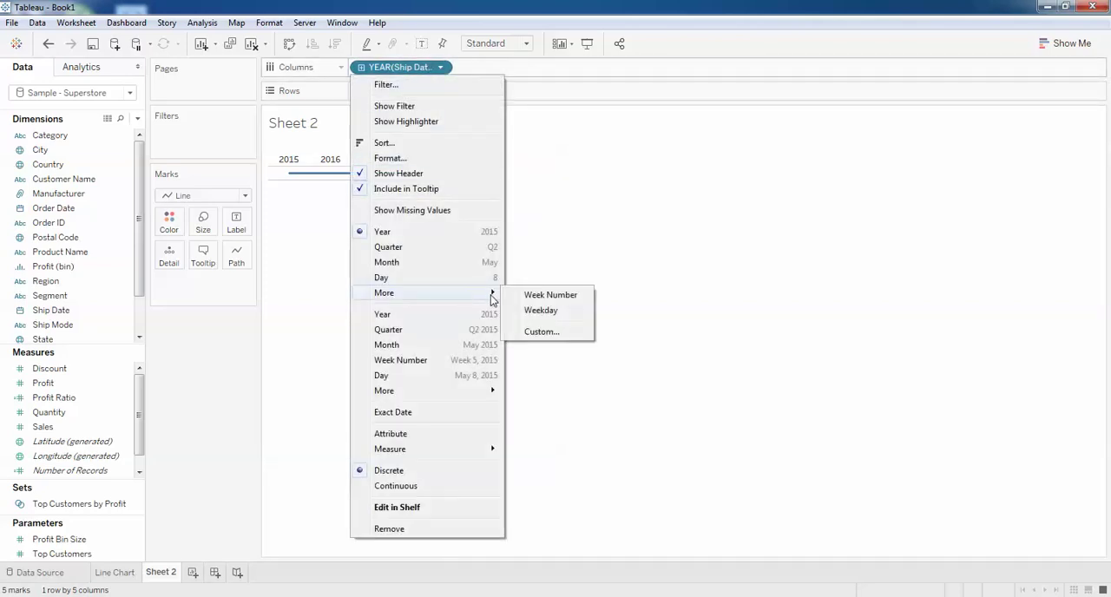
# Step: Set Ship Date to custom Month / Year detail, giving months from January 2015 to January 2019
pyautogui.click(541, 331)
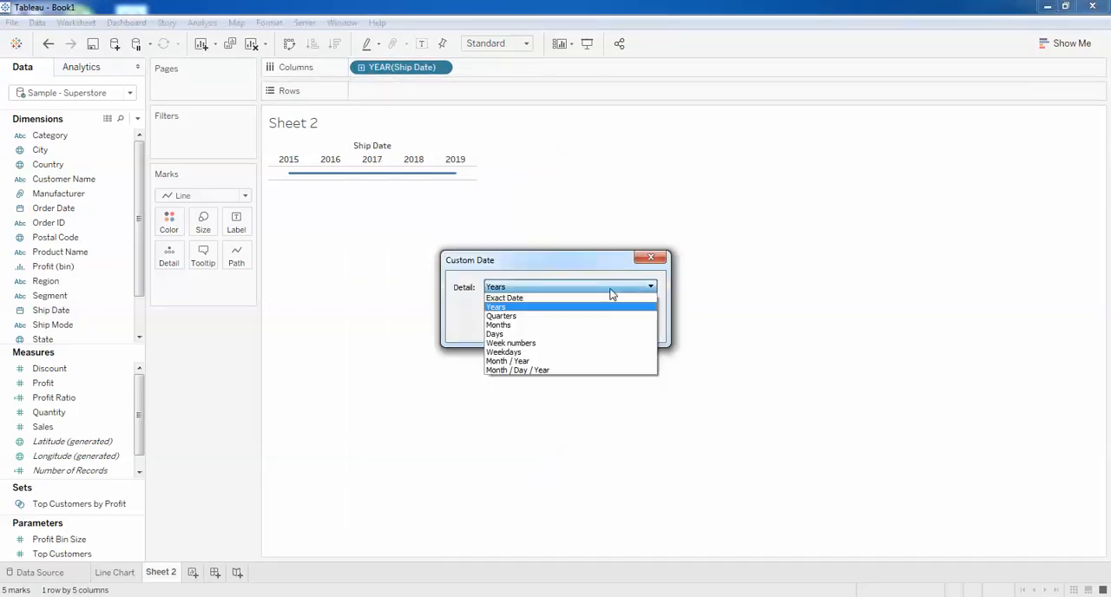
pyautogui.click(520, 360)
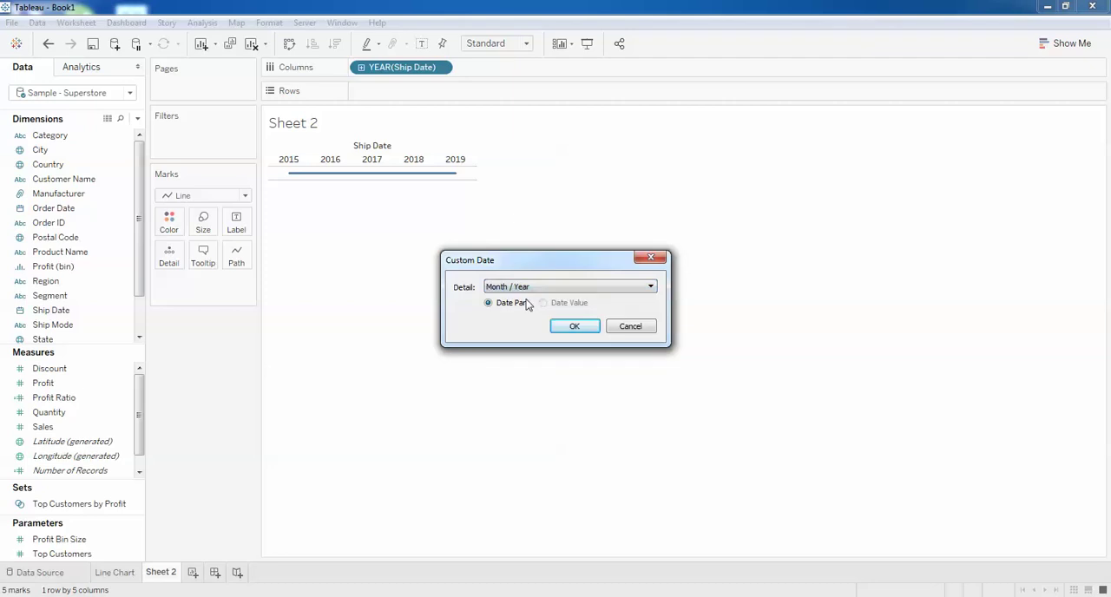
pyautogui.click(575, 326)
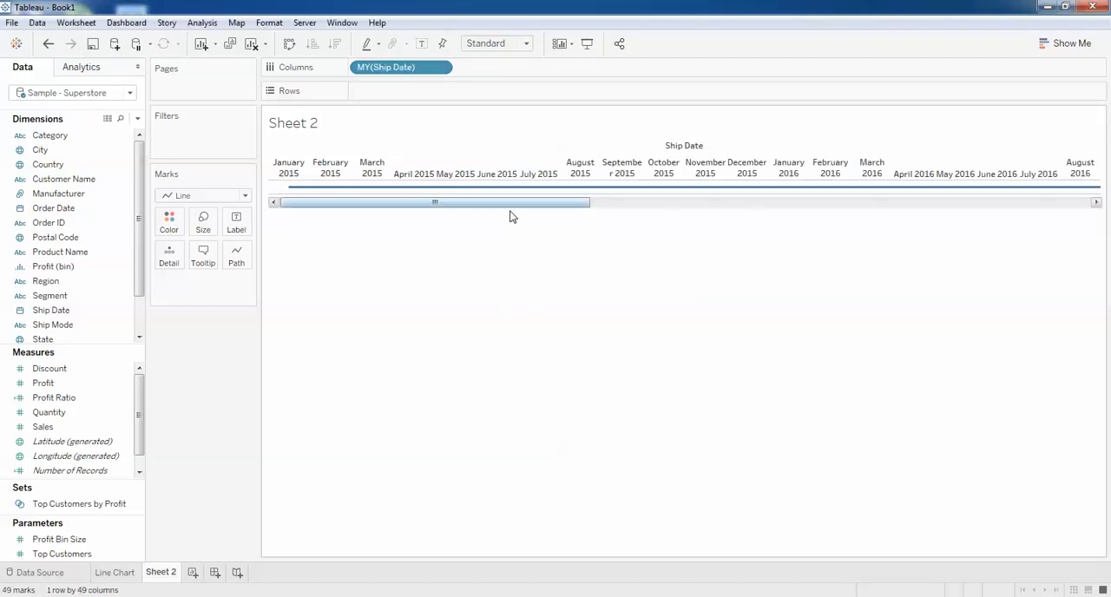
pyautogui.moveTo(434, 203); pyautogui.dragTo(898, 202)
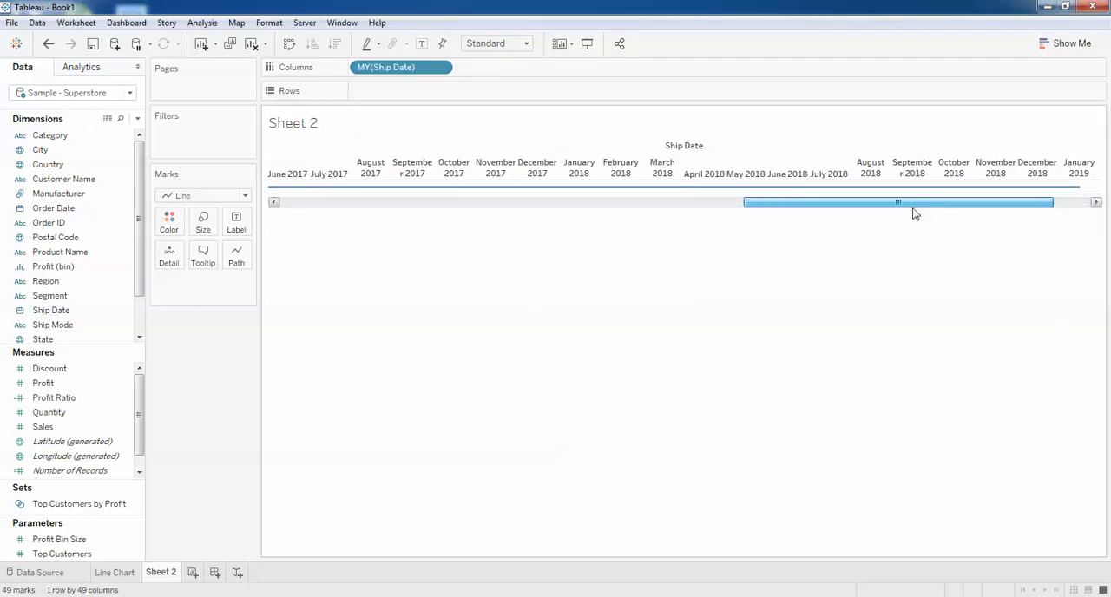
pyautogui.moveTo(897, 202); pyautogui.dragTo(434, 202)
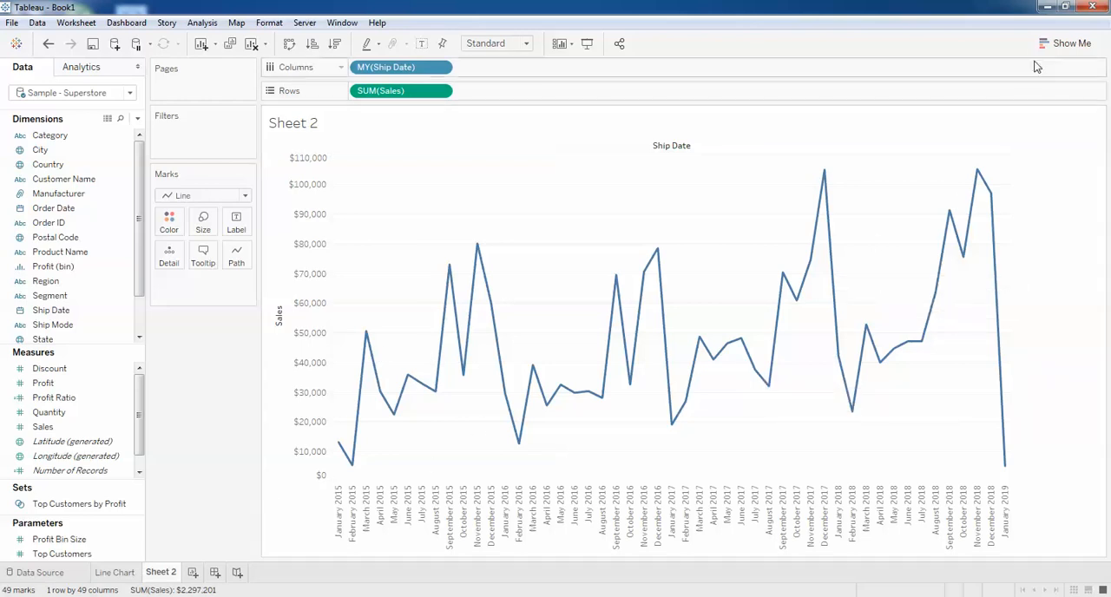
# Step: Return to the monthly SUM(Sales) text table and open the Show Me chart suggestions
pyautogui.click(1070, 43)
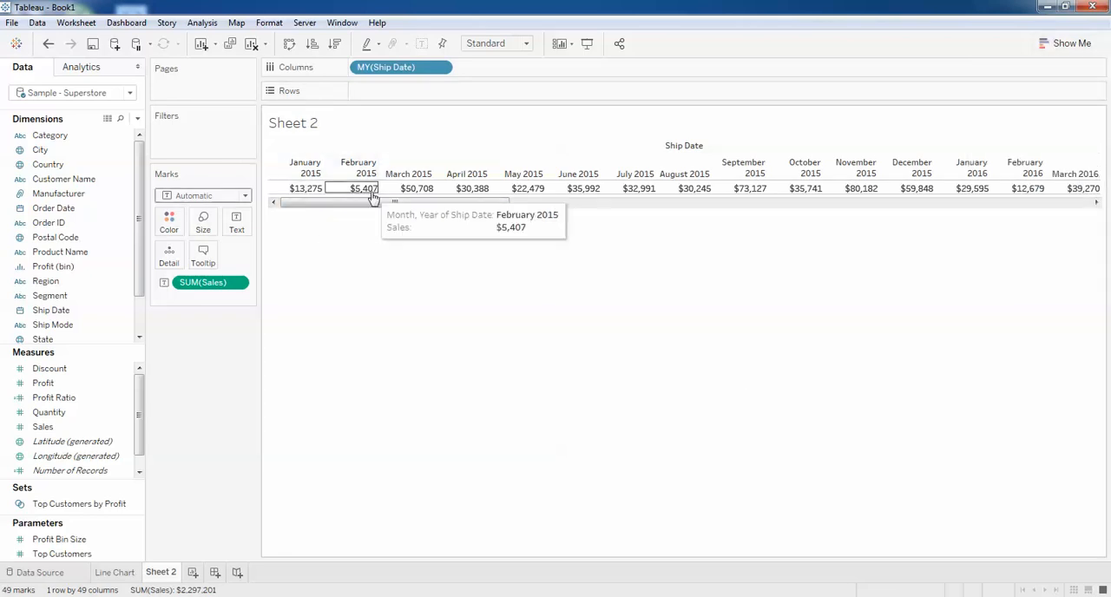
pyautogui.moveTo(634, 178)
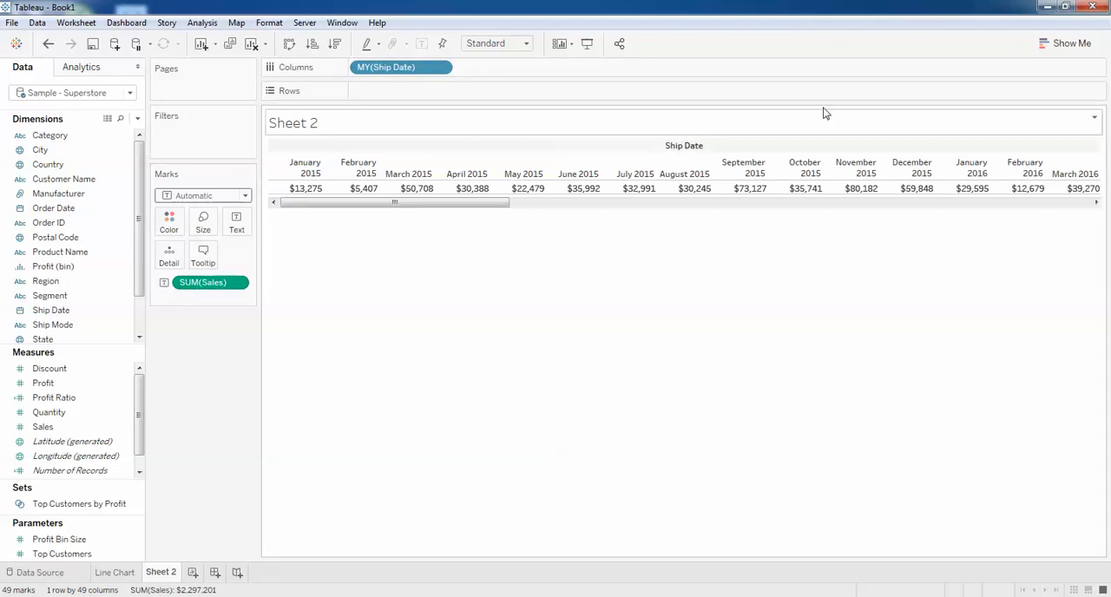
pyautogui.click(1066, 42)
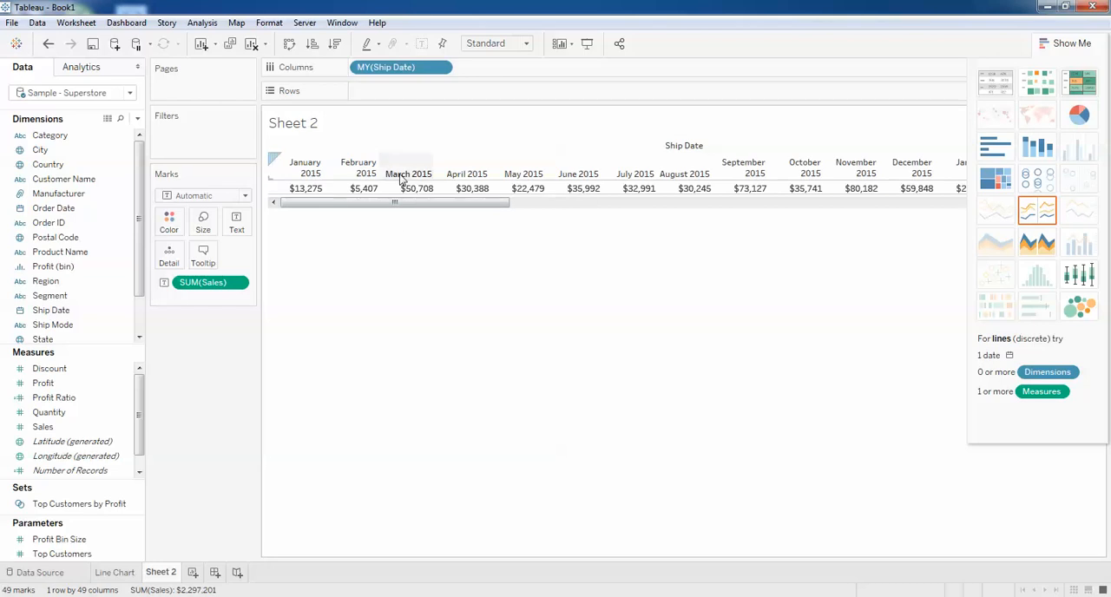
pyautogui.moveTo(303, 262)
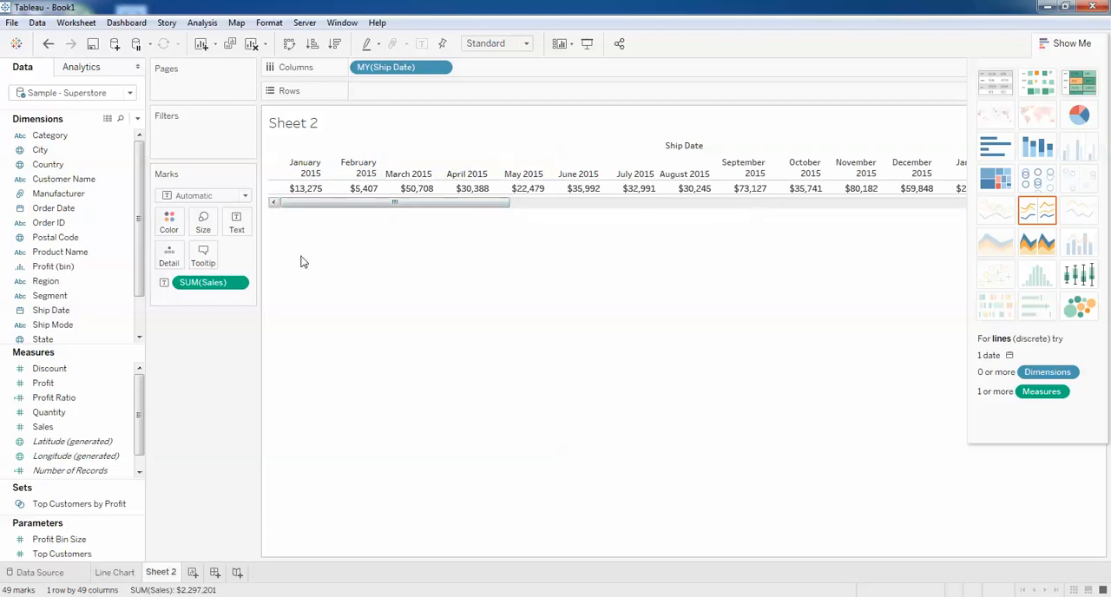
# Step: Move SUM(Sales) from the Marks card to Rows to plot a monthly Sales line, undoing and redoing once
pyautogui.moveTo(202, 282); pyautogui.dragTo(400, 93)
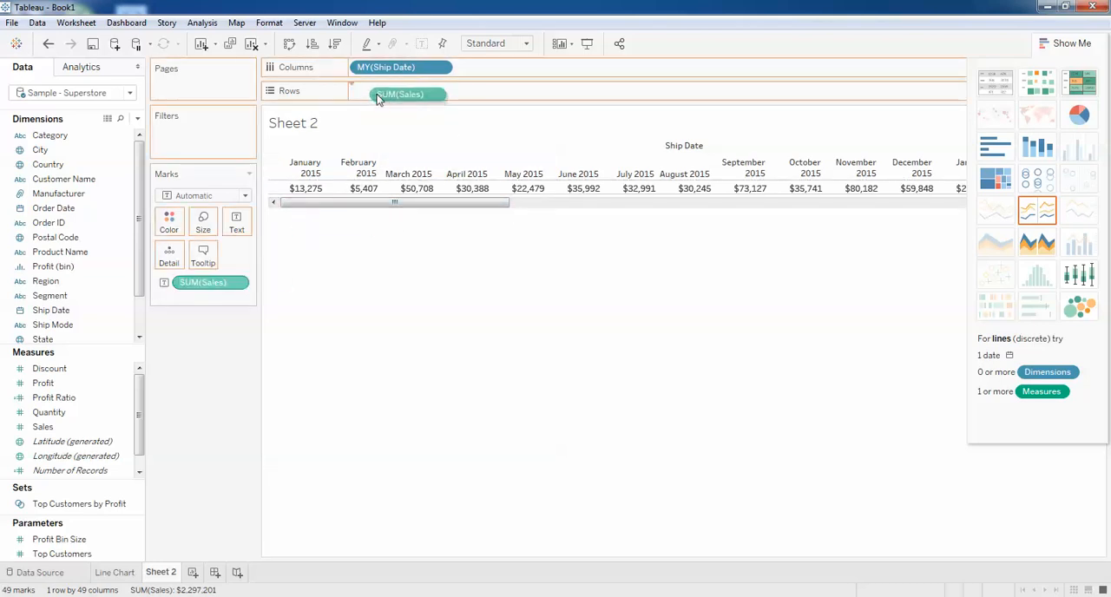
pyautogui.click(1034, 209)
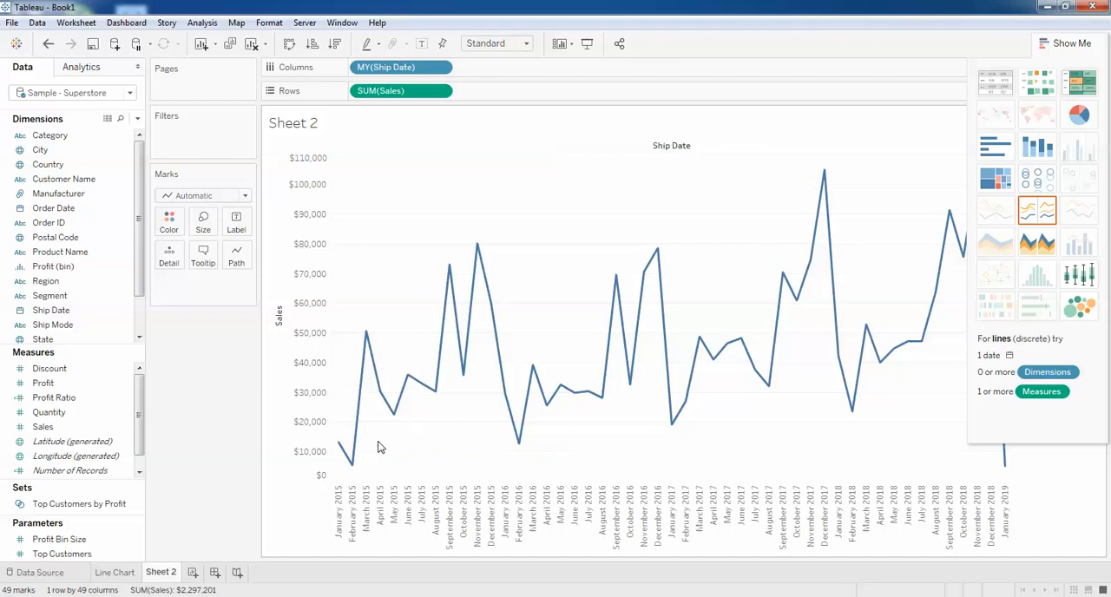
pyautogui.moveTo(319, 502)
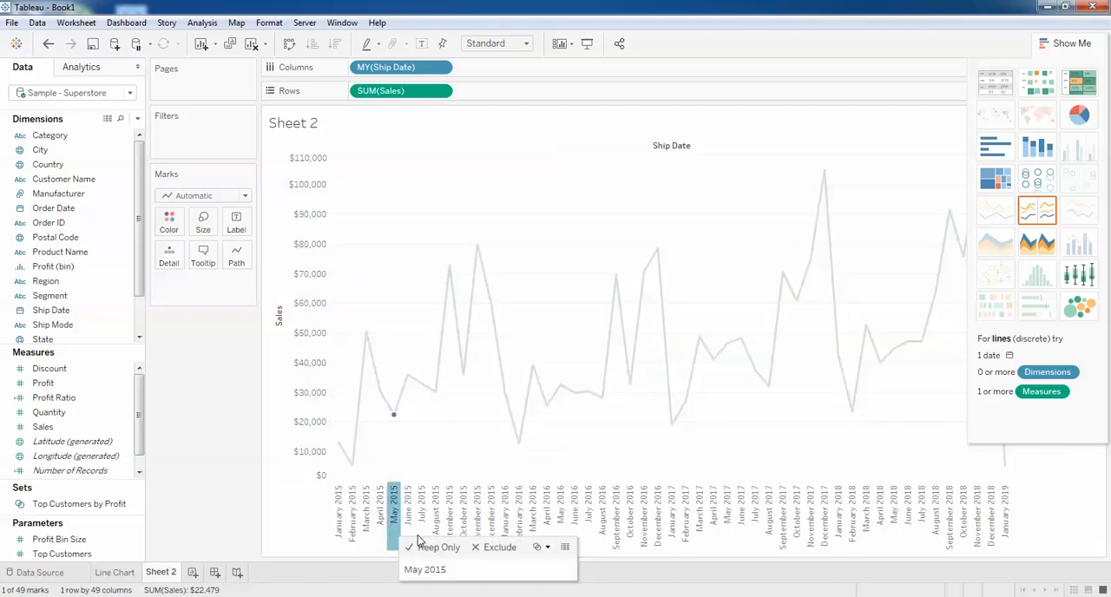
pyautogui.click(999, 81)
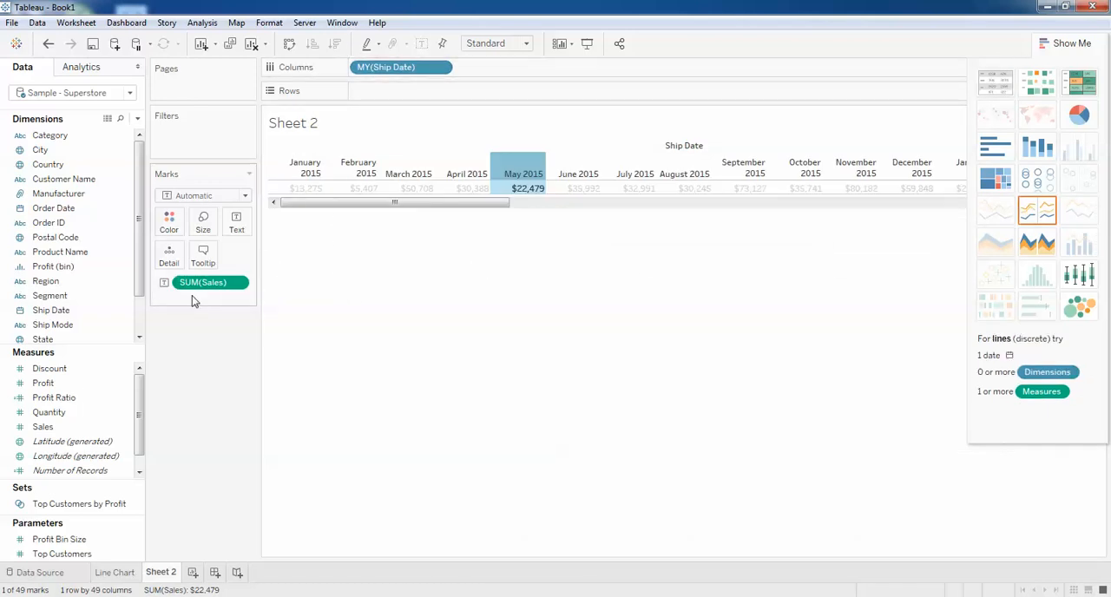
pyautogui.moveTo(356, 89)
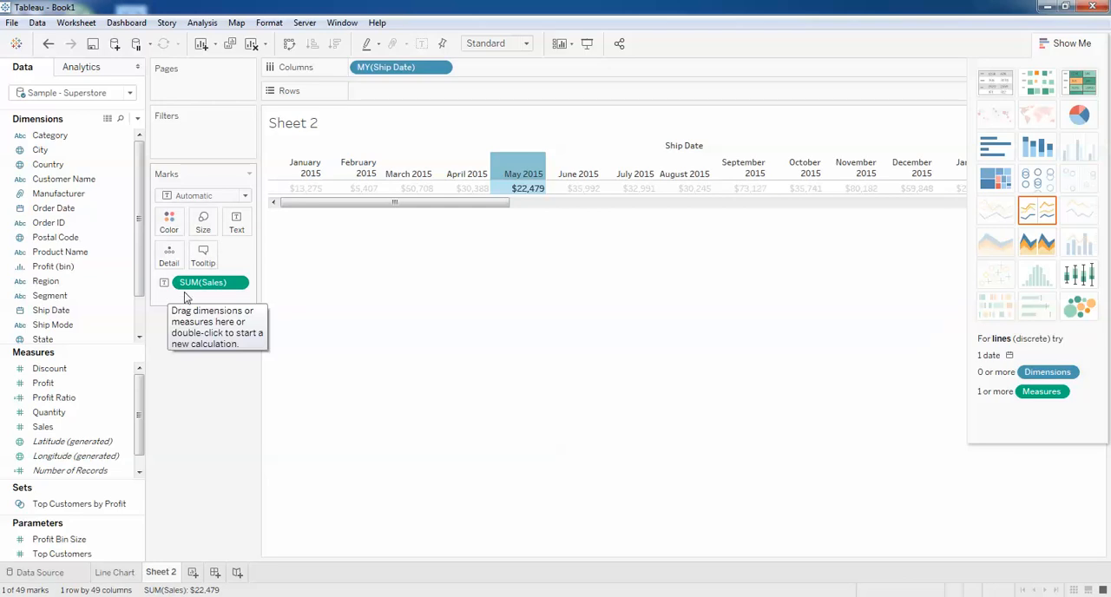
pyautogui.moveTo(236, 218)
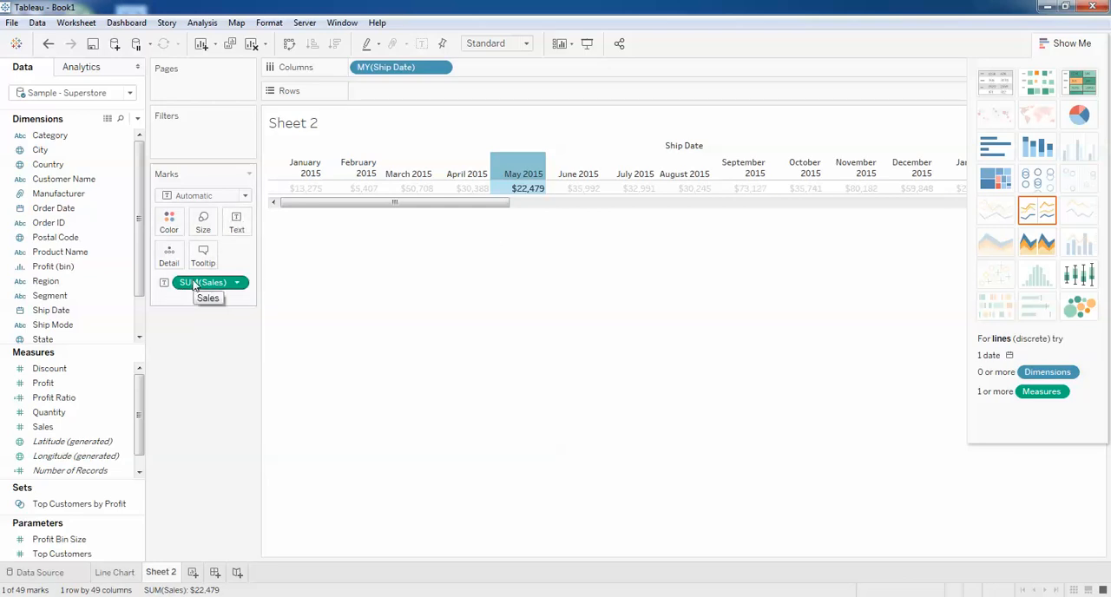
pyautogui.moveTo(209, 282); pyautogui.dragTo(401, 91)
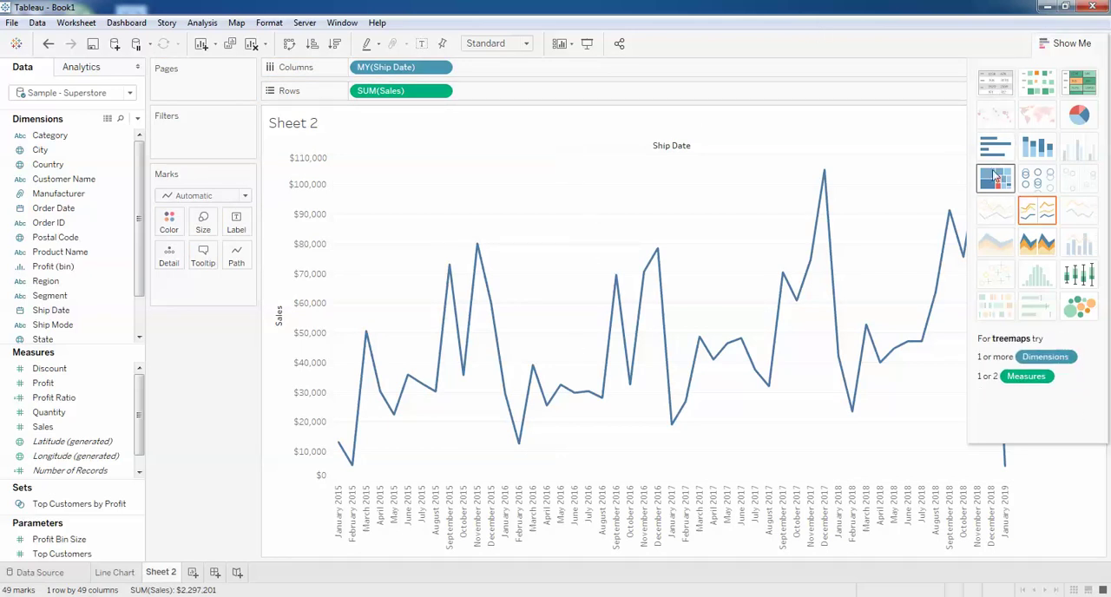
# Step: Switch the Sales mark type to Bar so monthly Sales shows as vertical bars
pyautogui.click(996, 145)
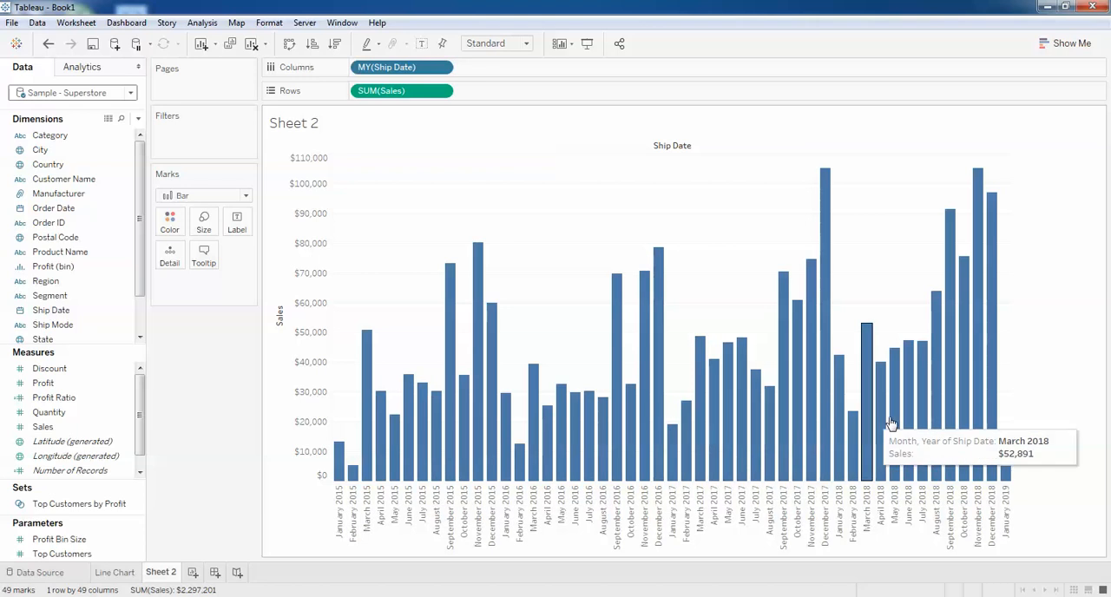
pyautogui.moveTo(242, 407)
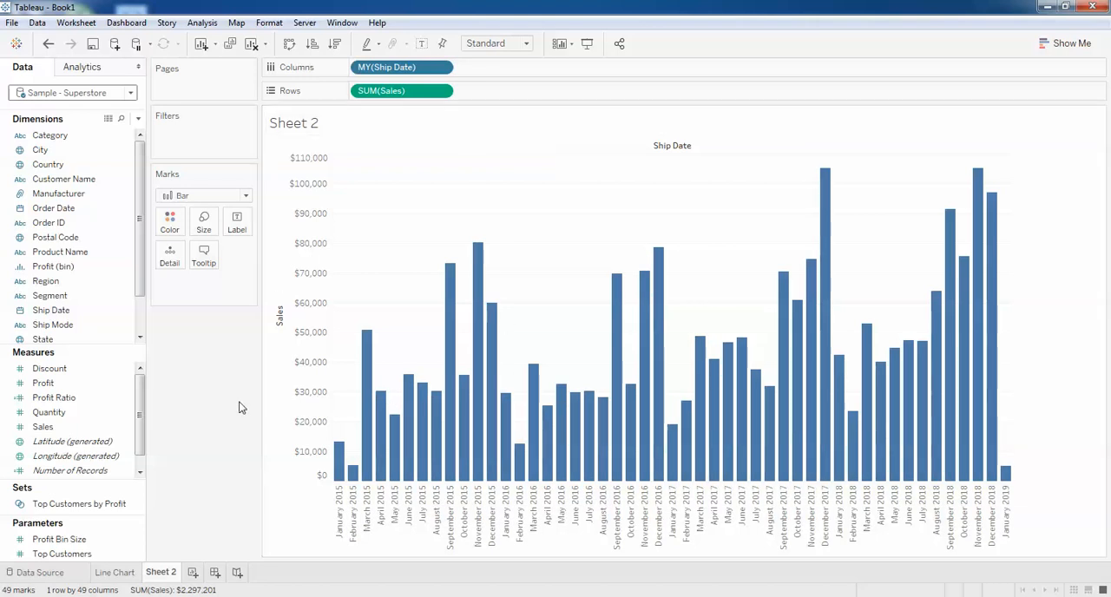
pyautogui.click(42, 426)
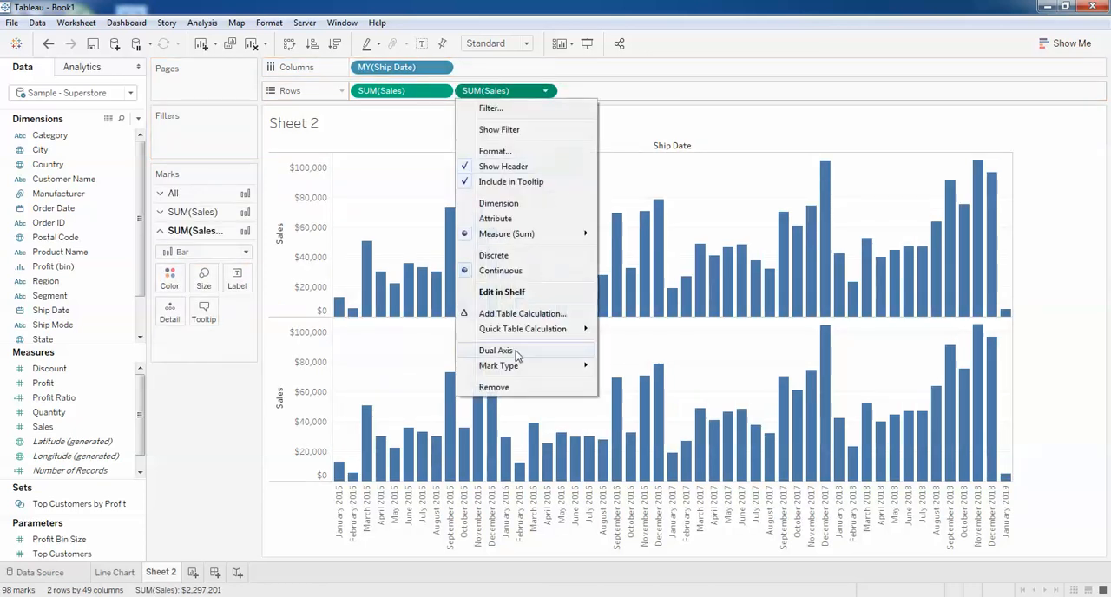
pyautogui.moveTo(495, 387)
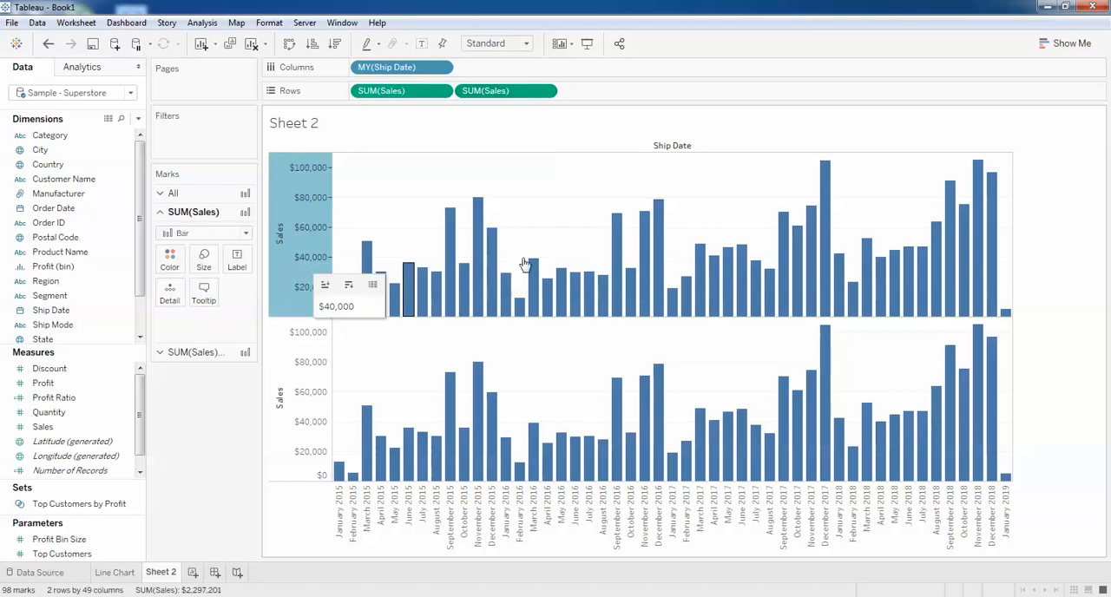
pyautogui.moveTo(312, 403)
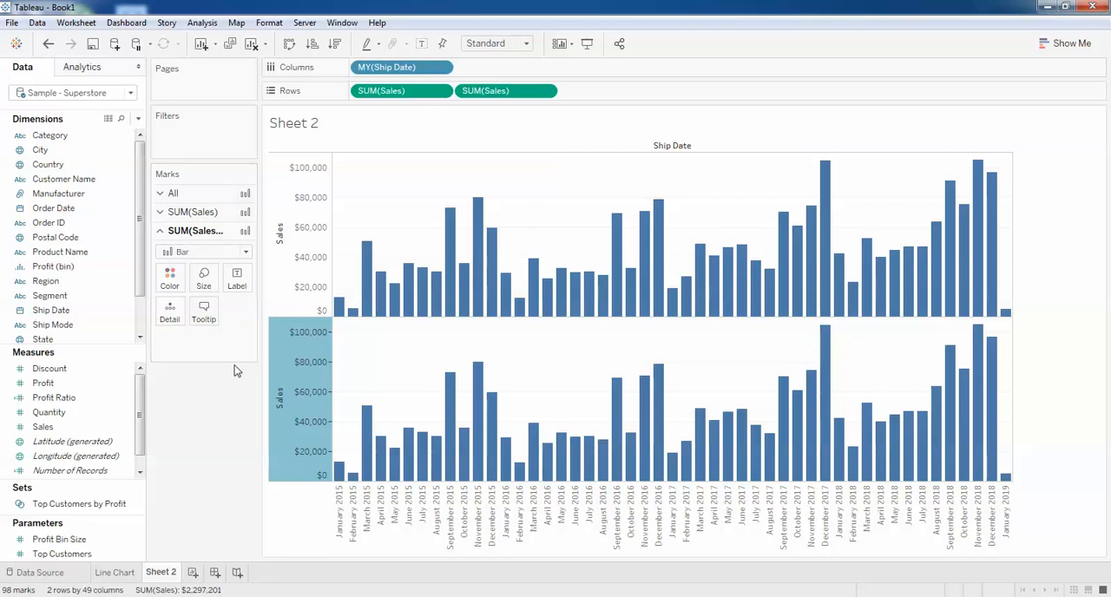
pyautogui.moveTo(317, 350)
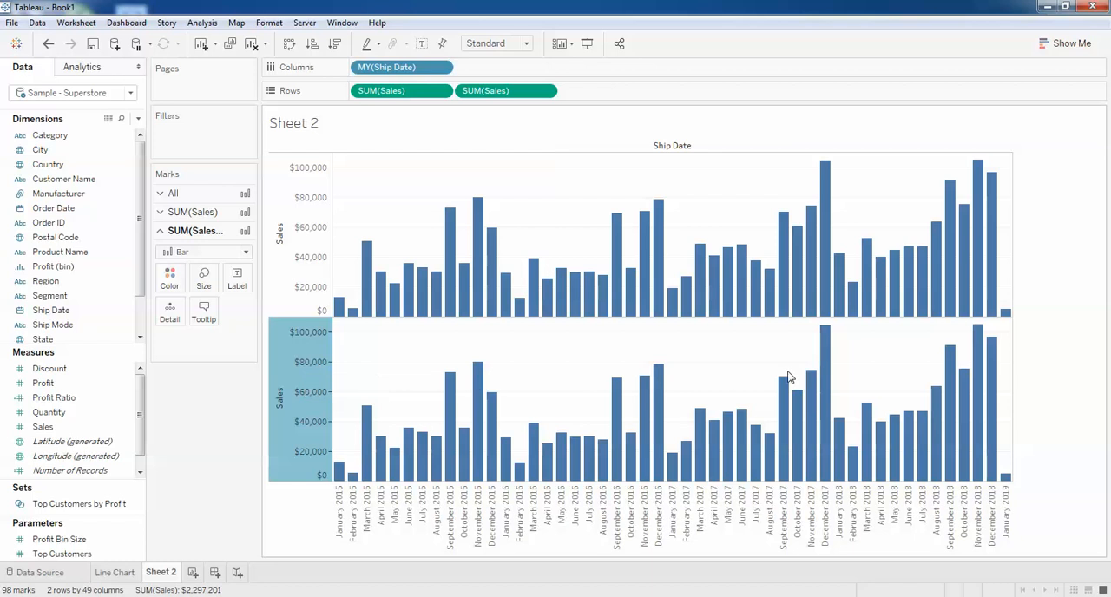
# Step: Draw the second SUM(Sales) as a line over the bars and open its pill options for Dual Axis
pyautogui.click(246, 252)
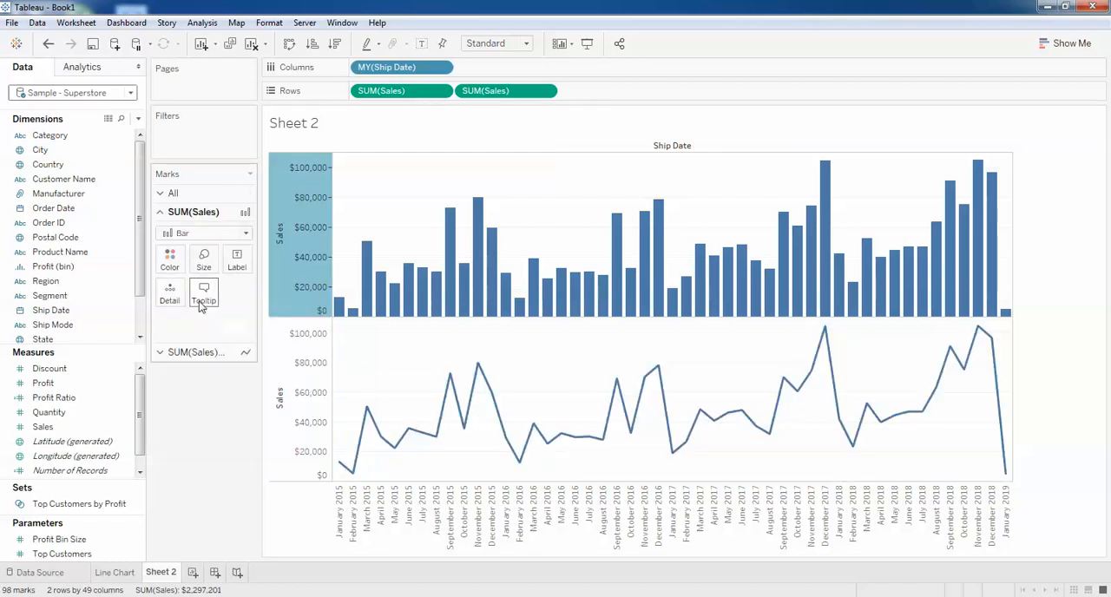
pyautogui.moveTo(958, 393)
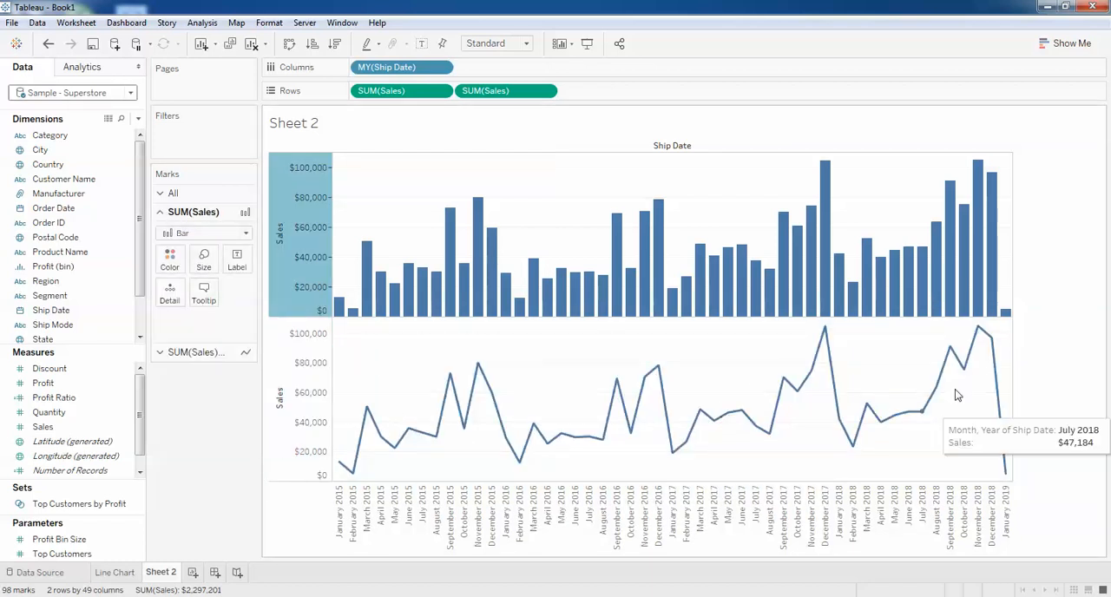
pyautogui.moveTo(298, 345)
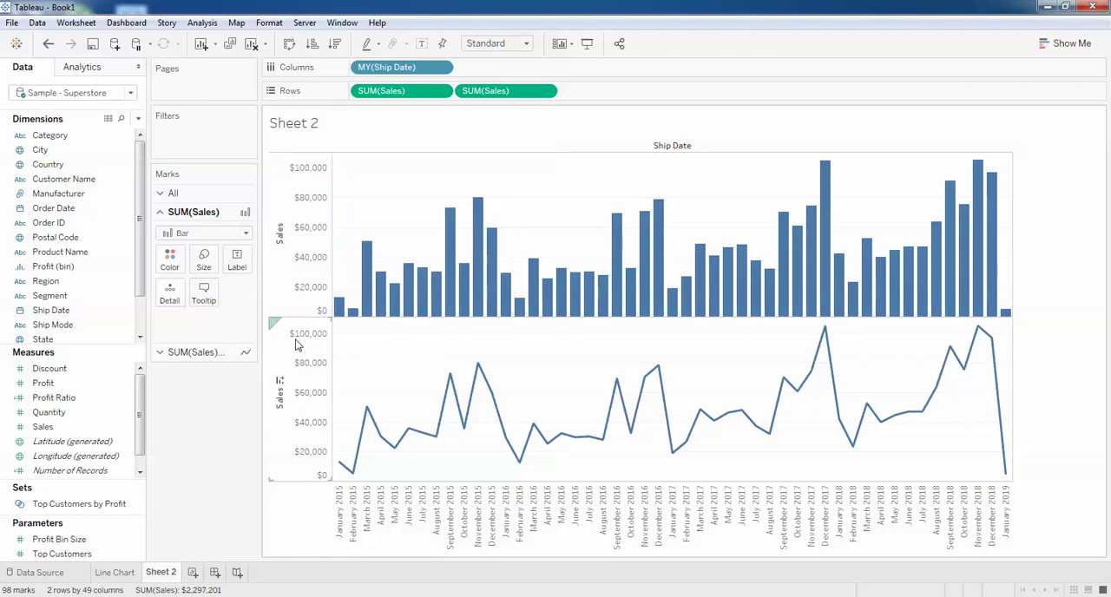
pyautogui.moveTo(298, 385)
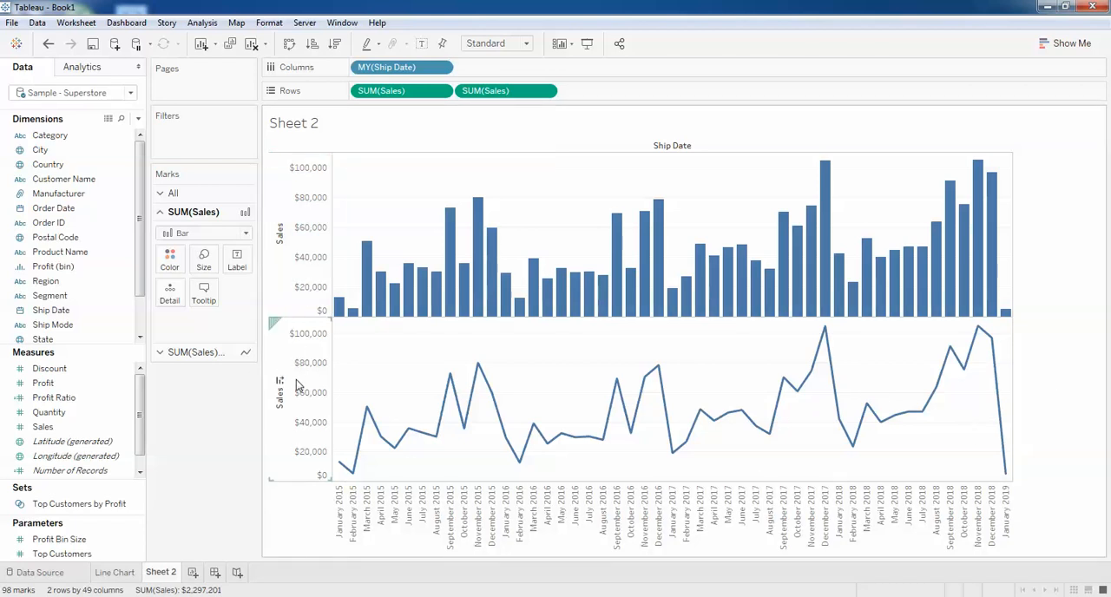
pyautogui.rightClick(279, 403)
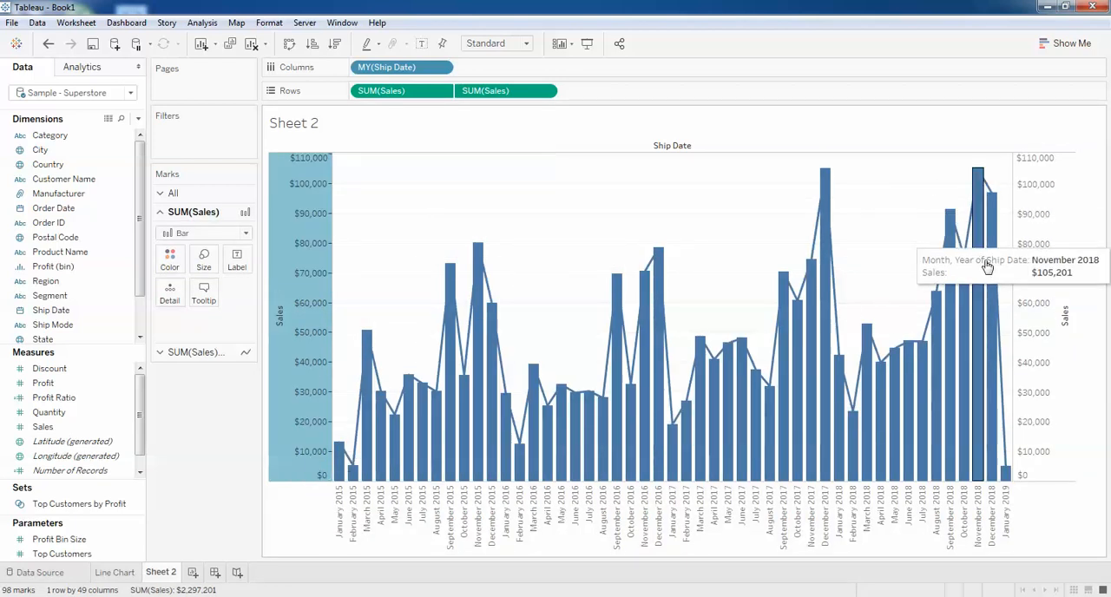
pyautogui.moveTo(182, 407)
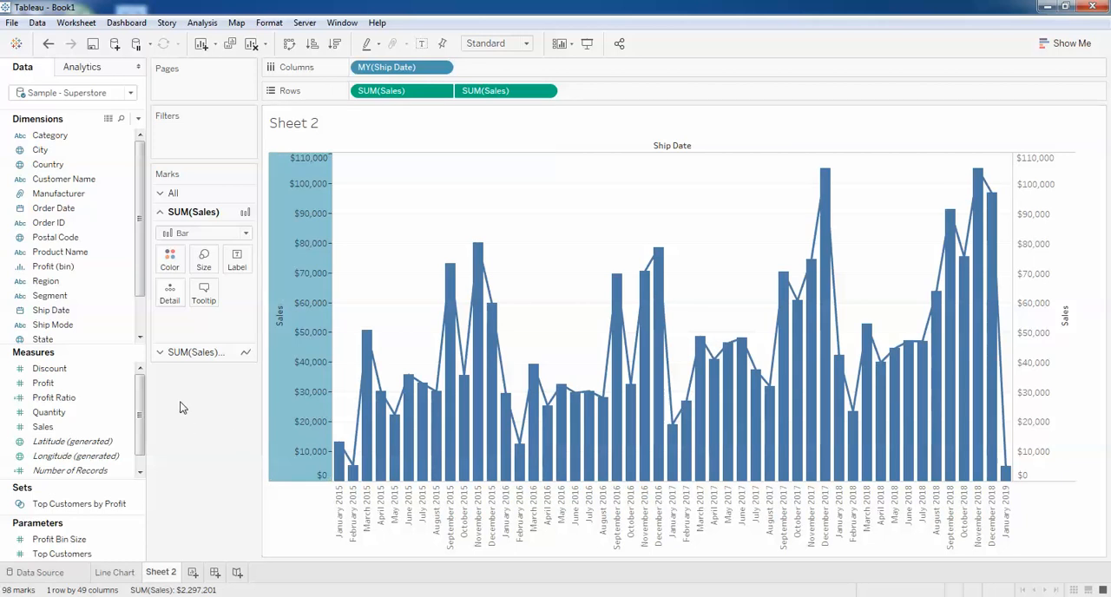
pyautogui.moveTo(388, 438)
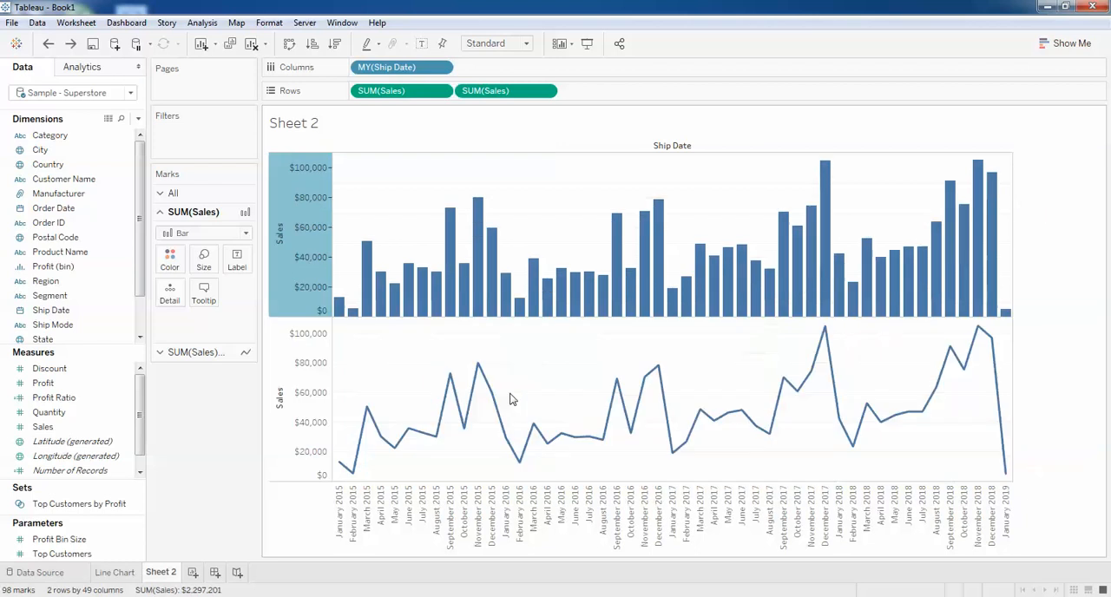
pyautogui.moveTo(207, 334)
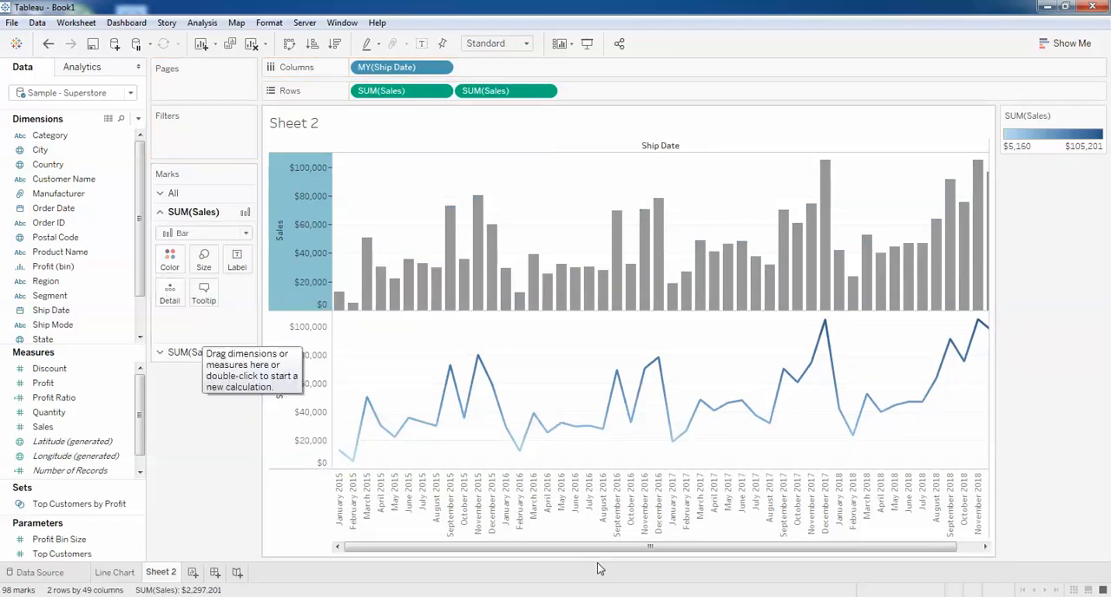
pyautogui.moveTo(729, 427)
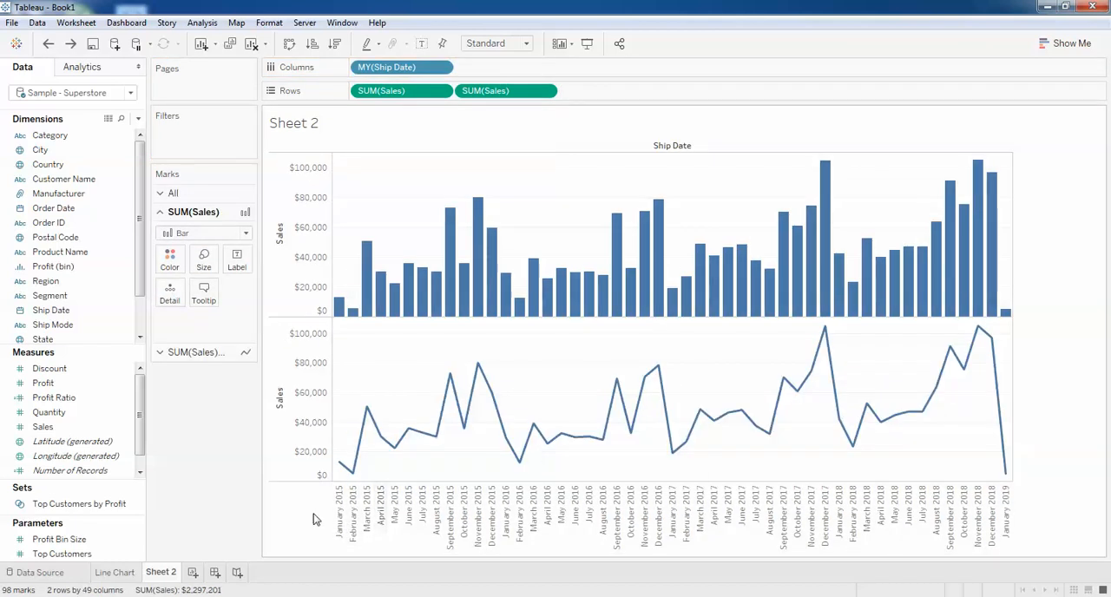
# Step: Select the lower Sales chart to work on its shading by Sales amount
pyautogui.click(43, 426)
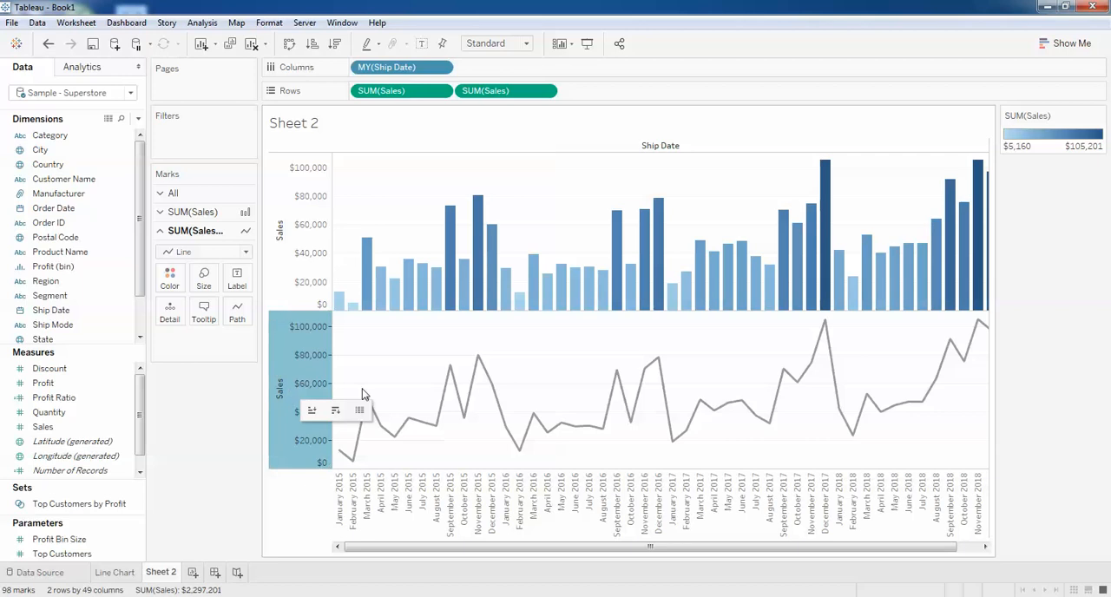
pyautogui.click(43, 426)
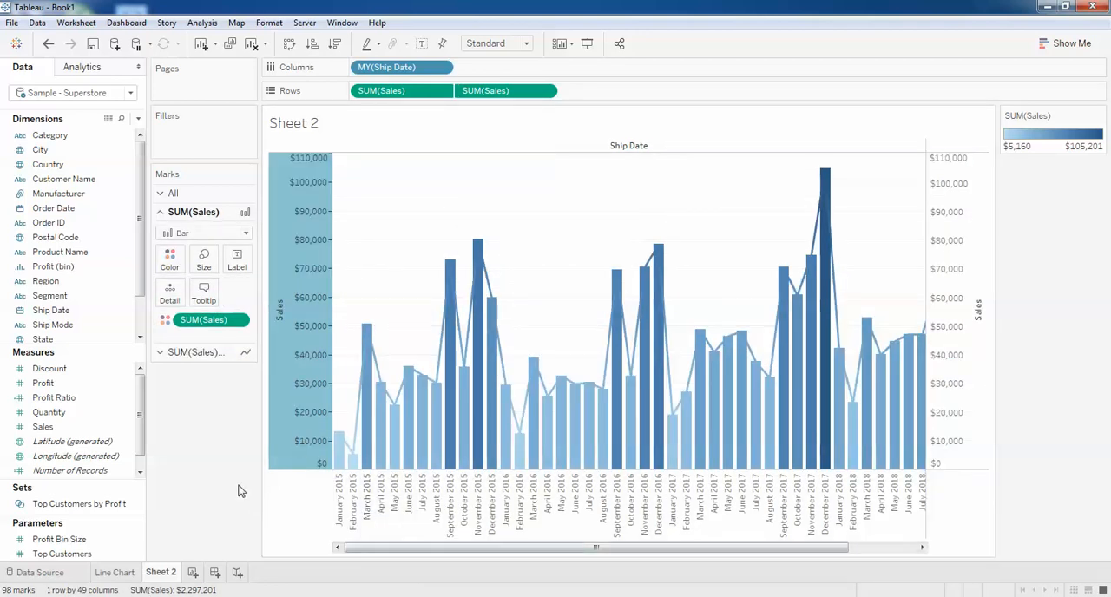
pyautogui.moveTo(835, 280)
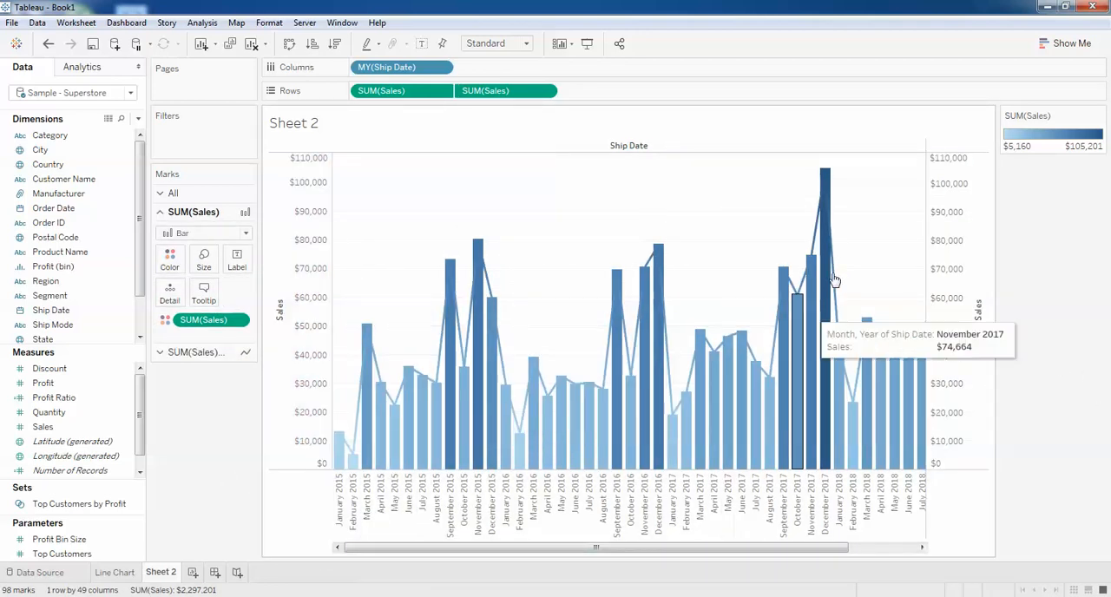
pyautogui.moveTo(535, 442)
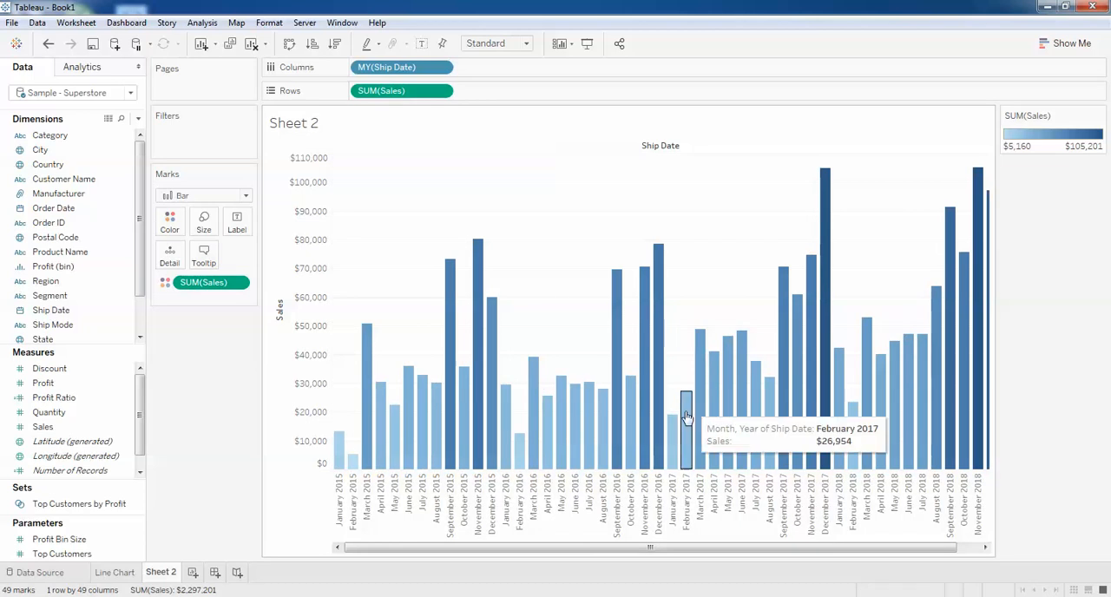
pyautogui.moveTo(128, 438)
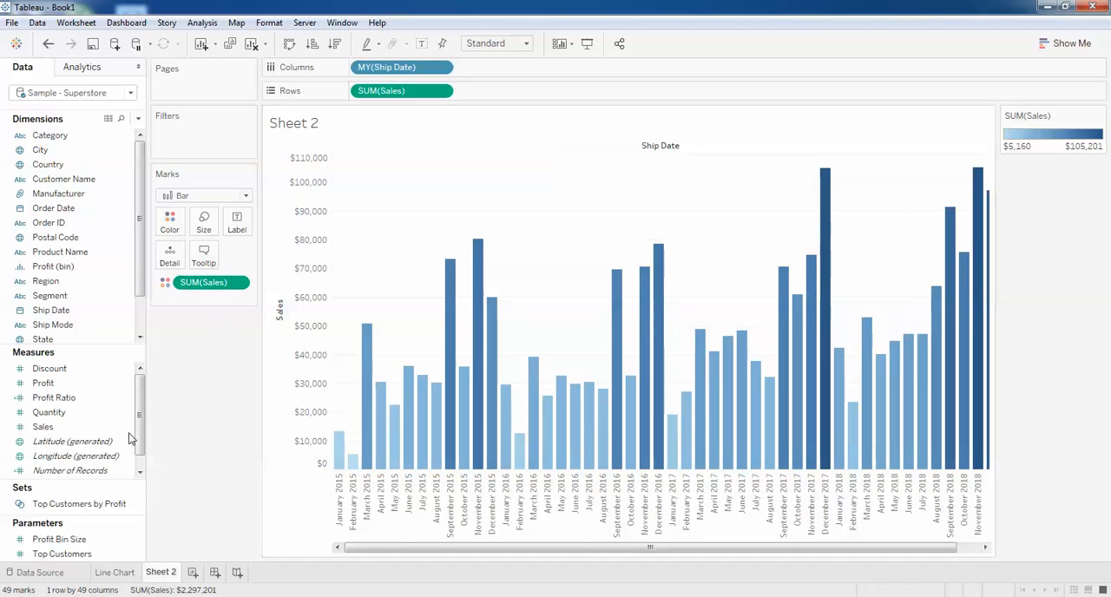
# Step: Add Profit to Rows beside SUM(Sales) for a Profit bar chart beneath Sales
pyautogui.click(43, 383)
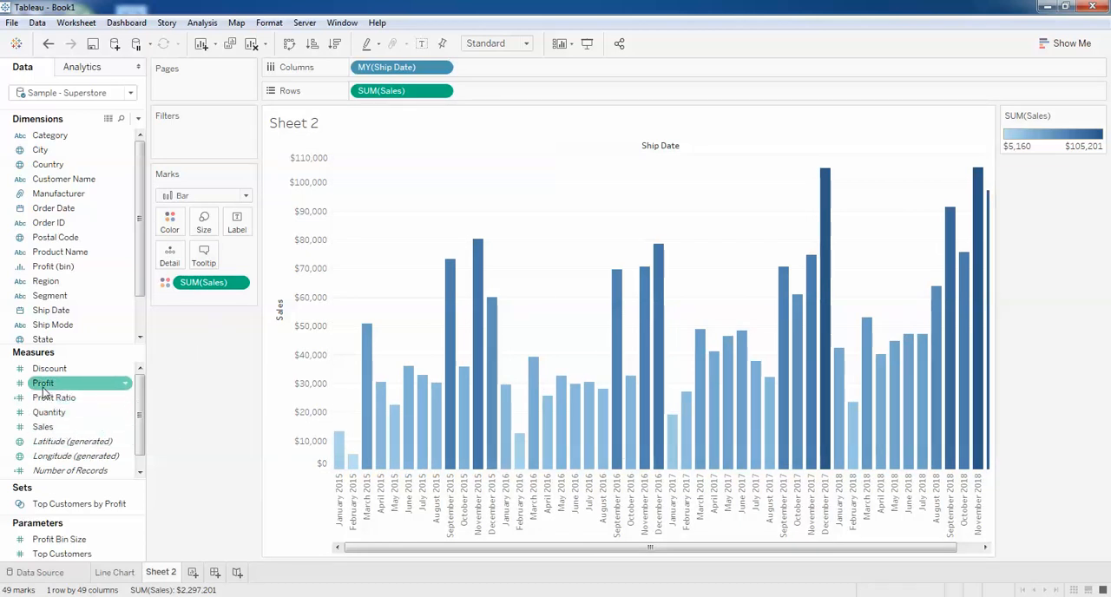
pyautogui.moveTo(42, 383); pyautogui.dragTo(521, 113)
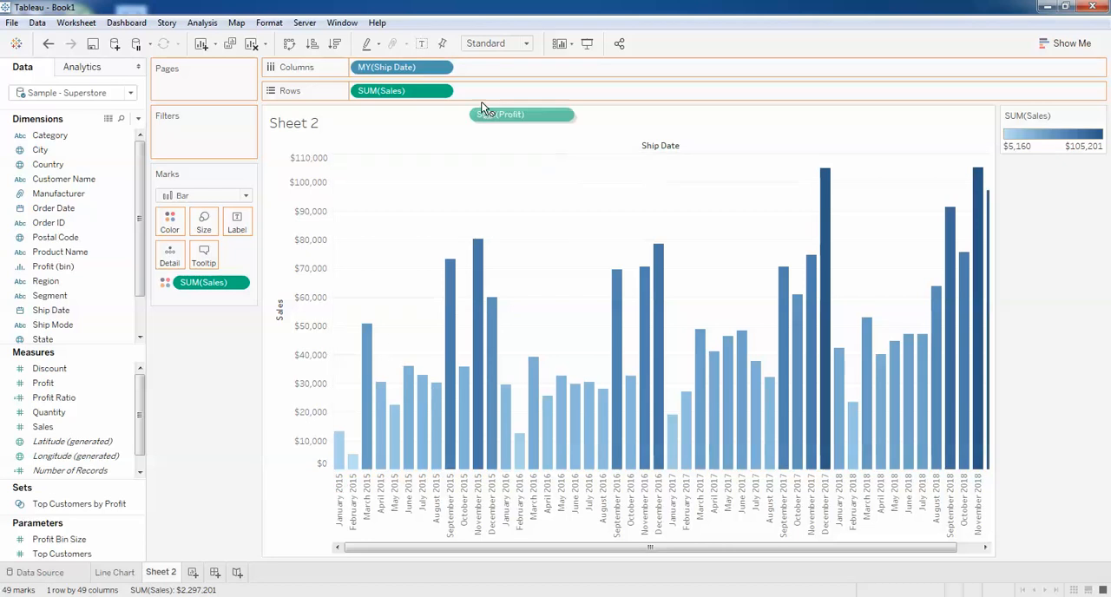
pyautogui.moveTo(521, 114); pyautogui.dragTo(506, 90)
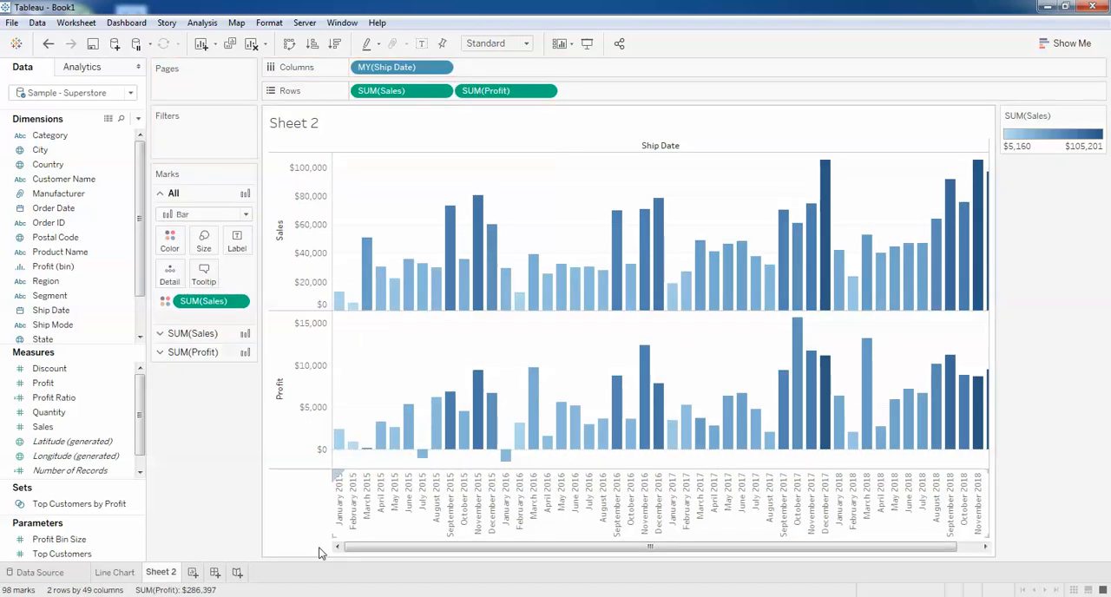
pyautogui.moveTo(566, 363)
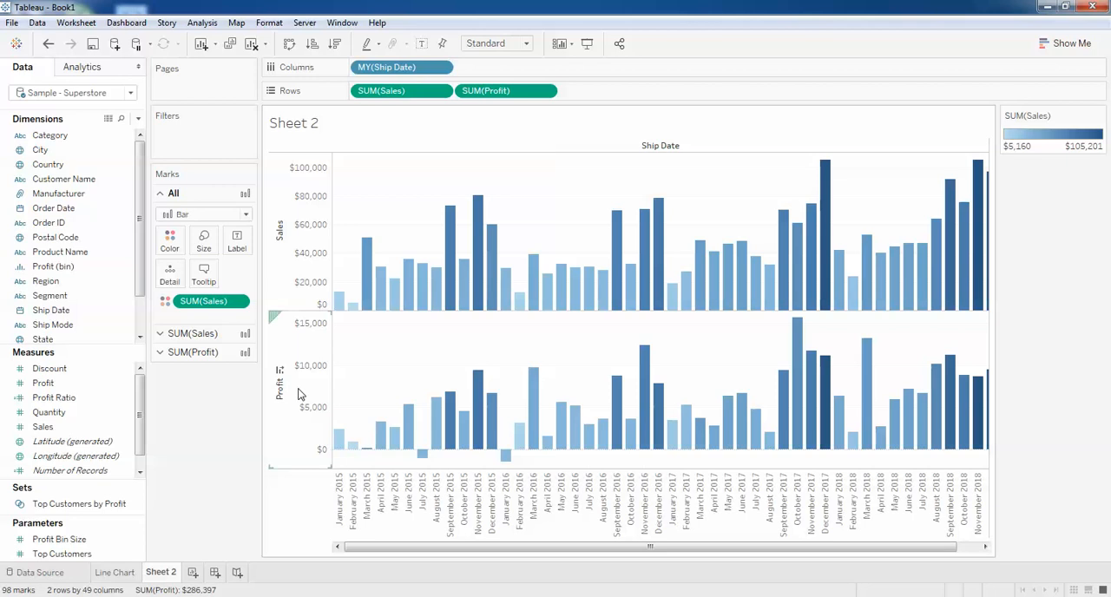
# Step: Draw SUM(Profit) as a line instead of bars
pyautogui.click(246, 252)
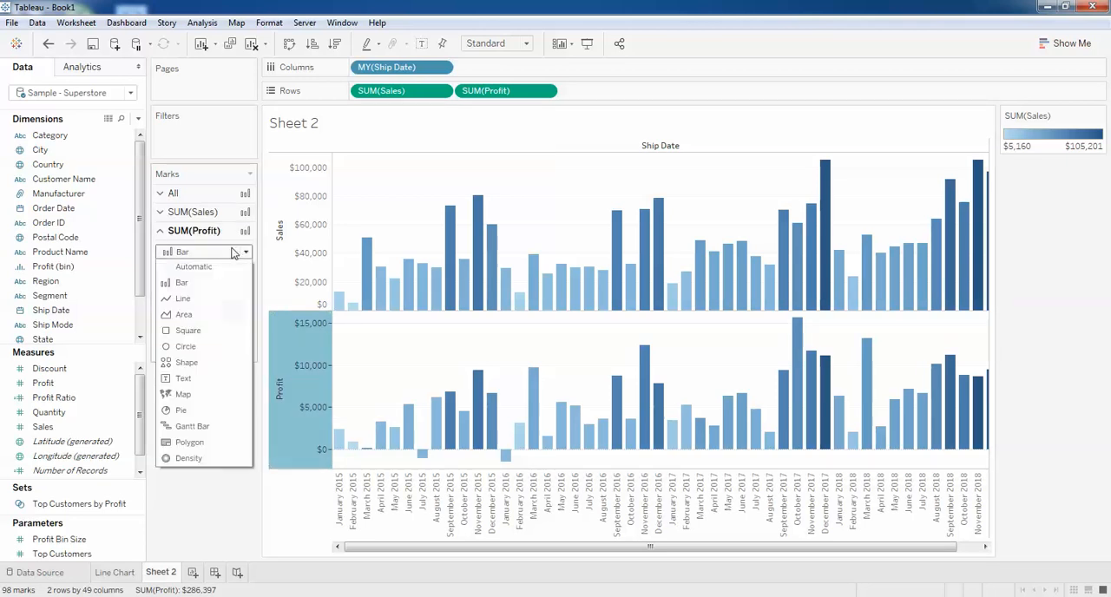
pyautogui.click(182, 298)
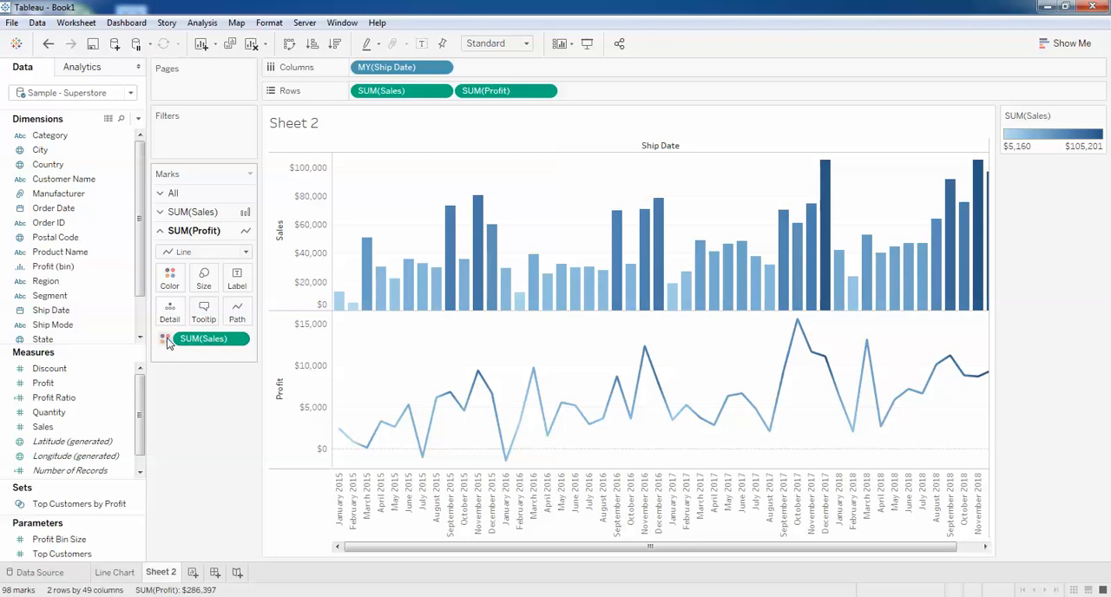
pyautogui.moveTo(170, 276)
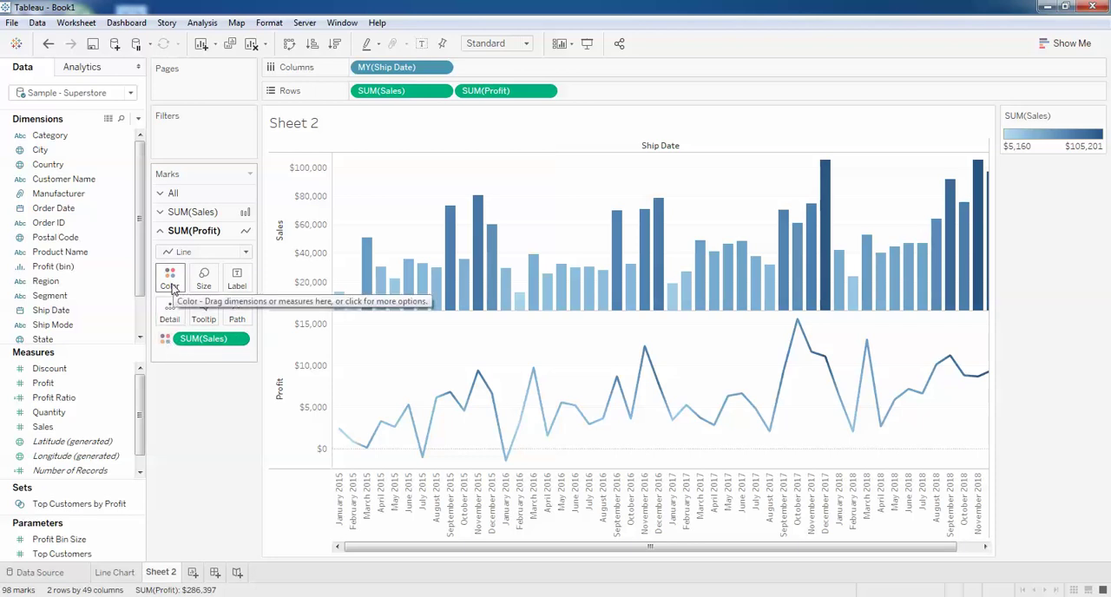
# Step: Apply the Green palette to the Sales colour gradient on bars and line
pyautogui.click(170, 276)
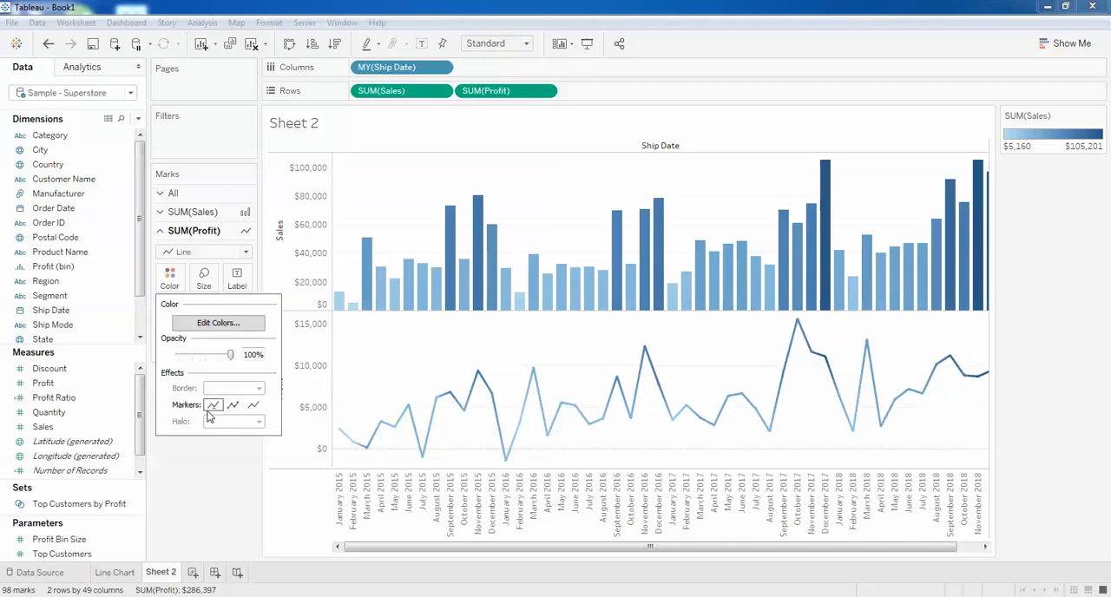
pyautogui.click(217, 322)
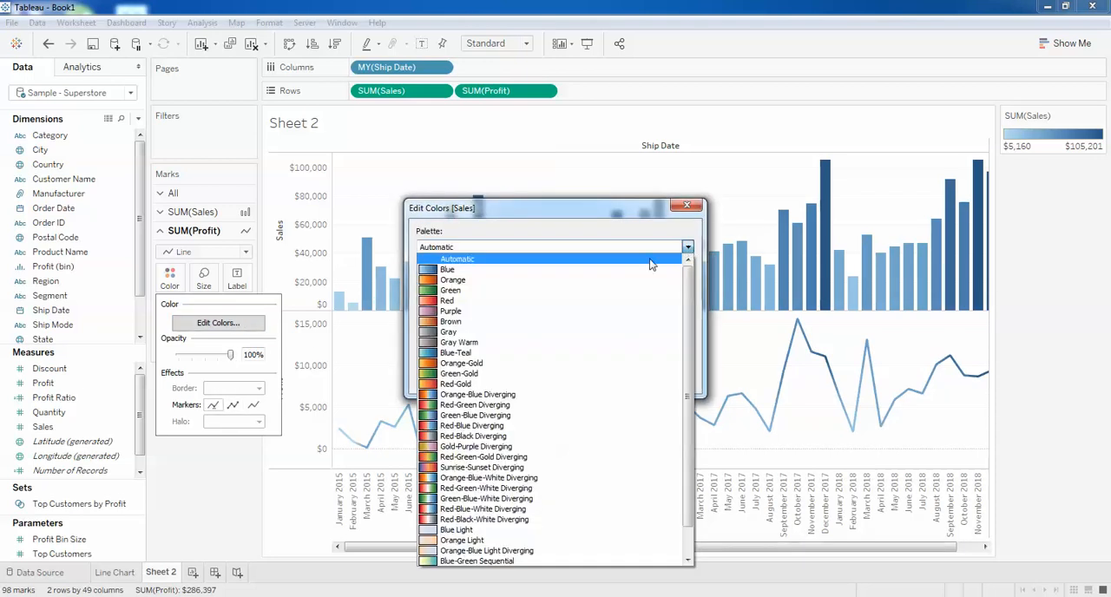
pyautogui.click(453, 290)
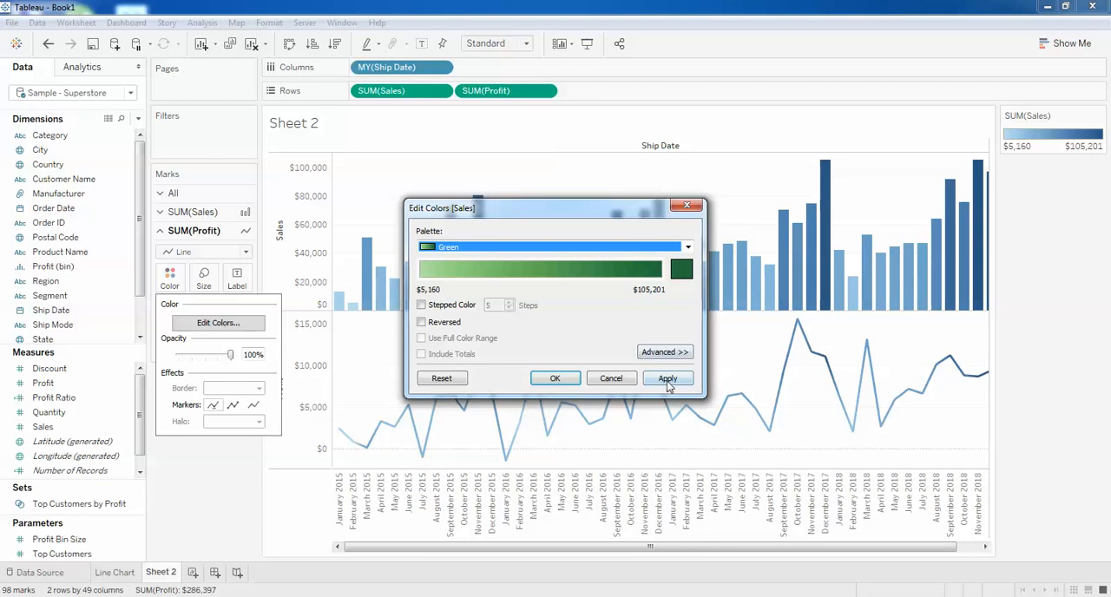
pyautogui.click(667, 378)
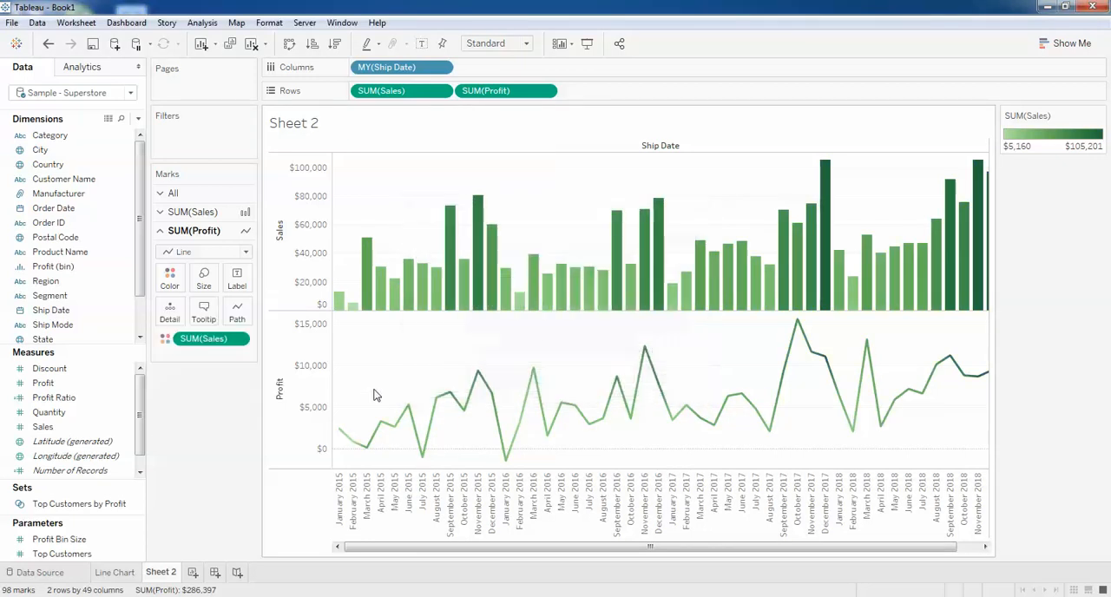
pyautogui.moveTo(204, 410)
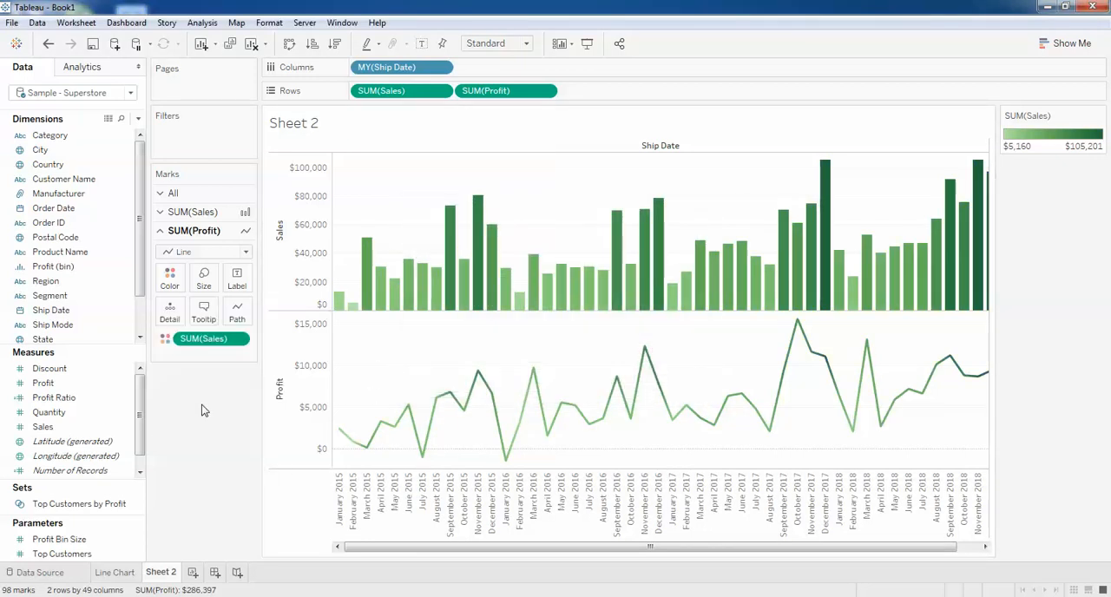
pyautogui.moveTo(792, 229)
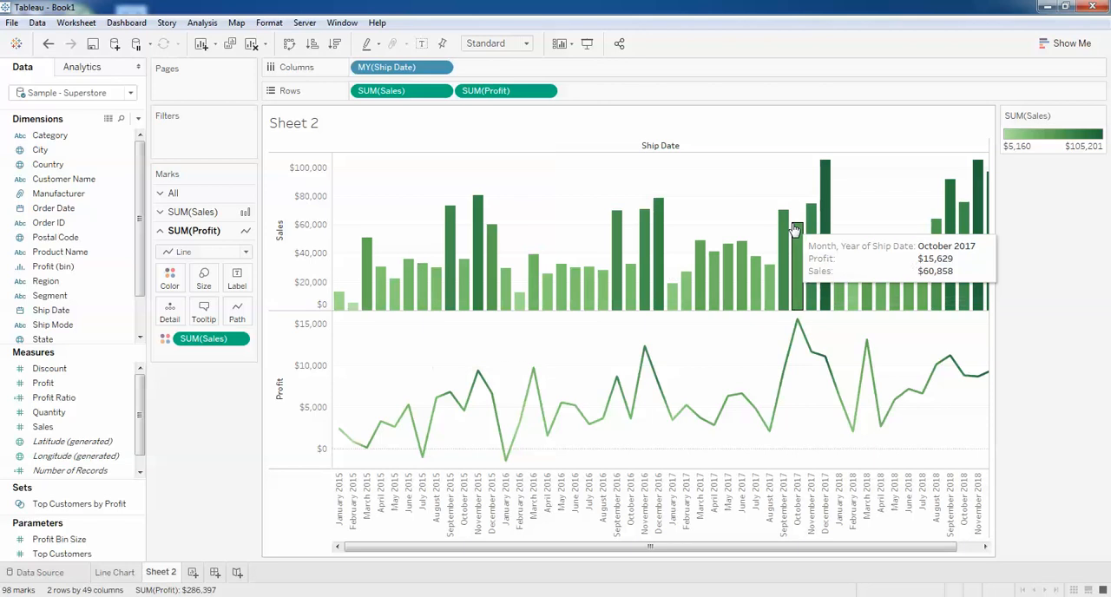
pyautogui.moveTo(198, 370)
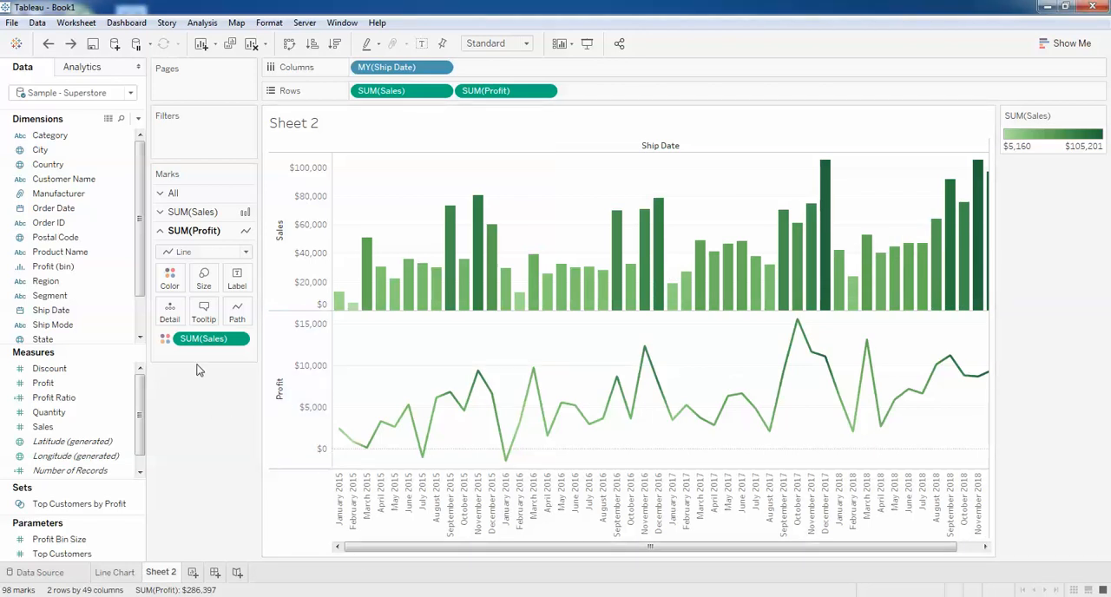
pyautogui.moveTo(206, 339)
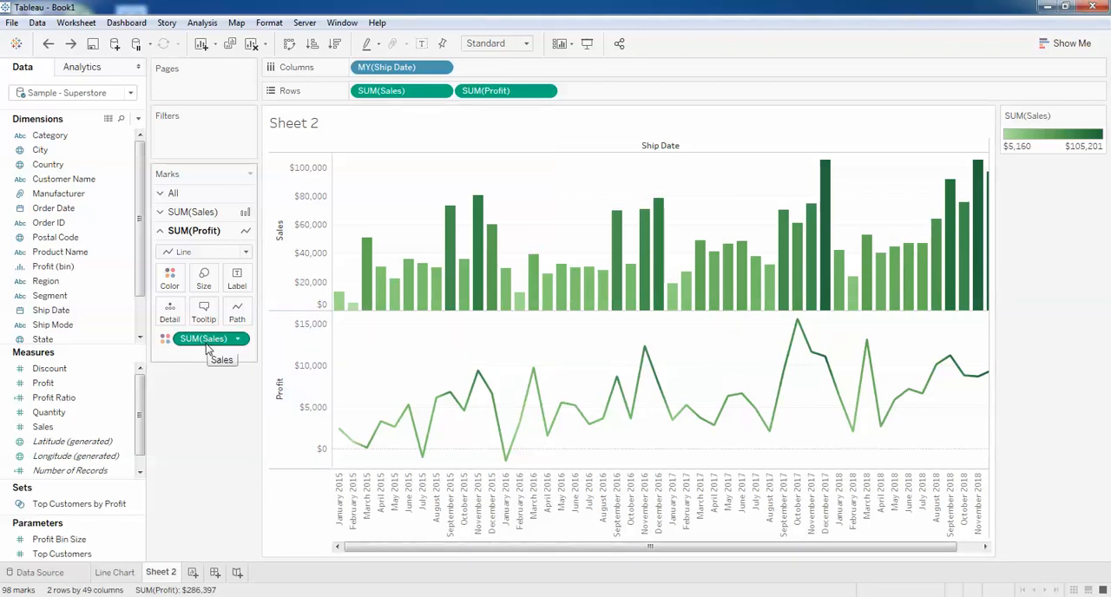
pyautogui.moveTo(506, 367)
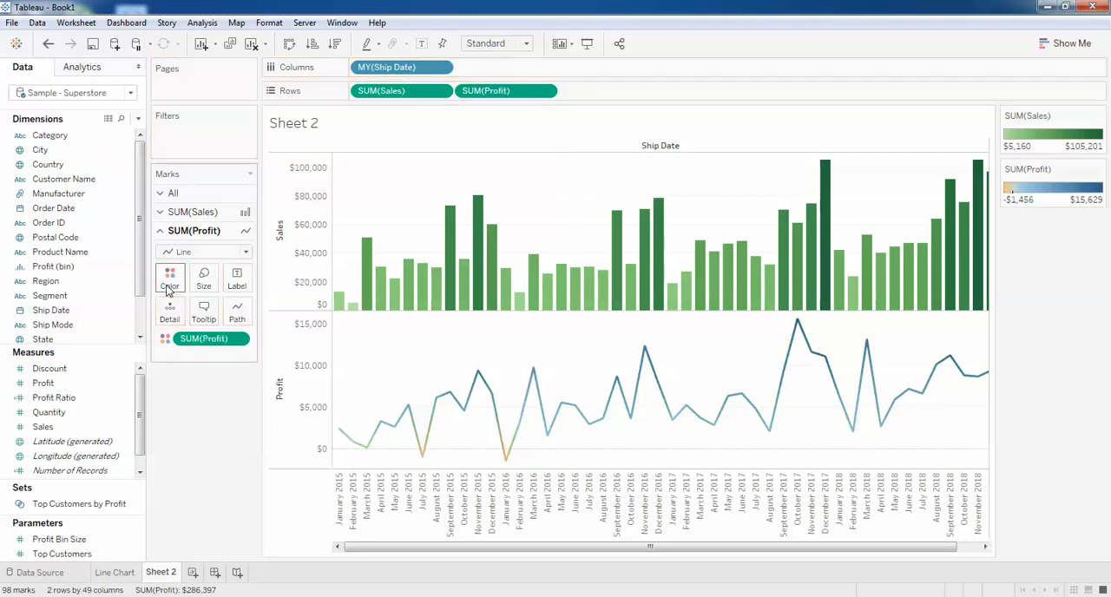
pyautogui.moveTo(855, 421)
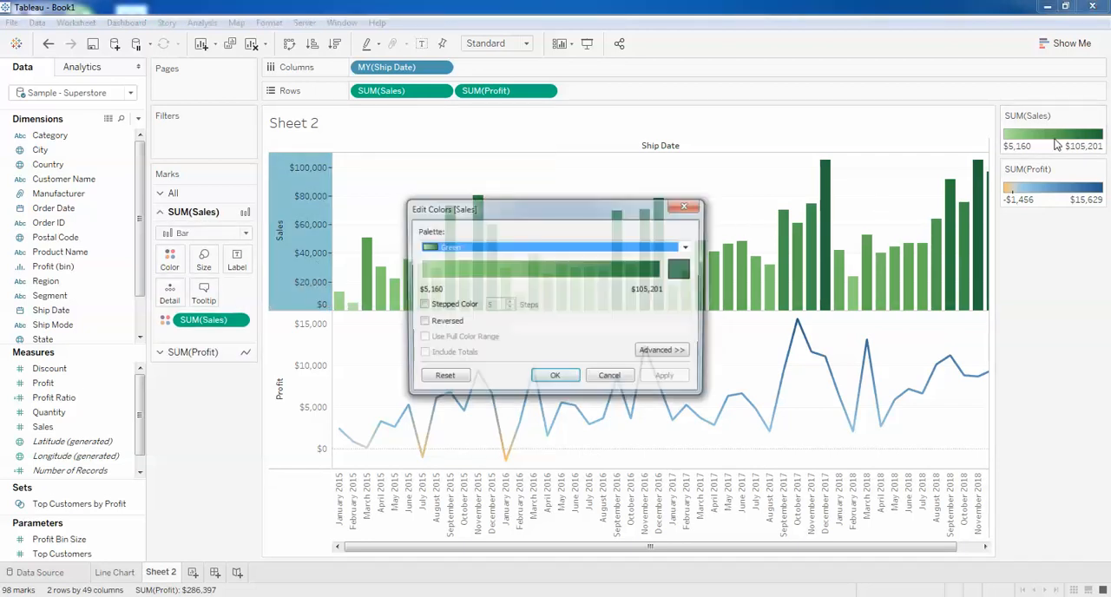
# Step: Colour the Sales bars Blue-Teal and give the Profit line its own Green gradient
pyautogui.click(685, 247)
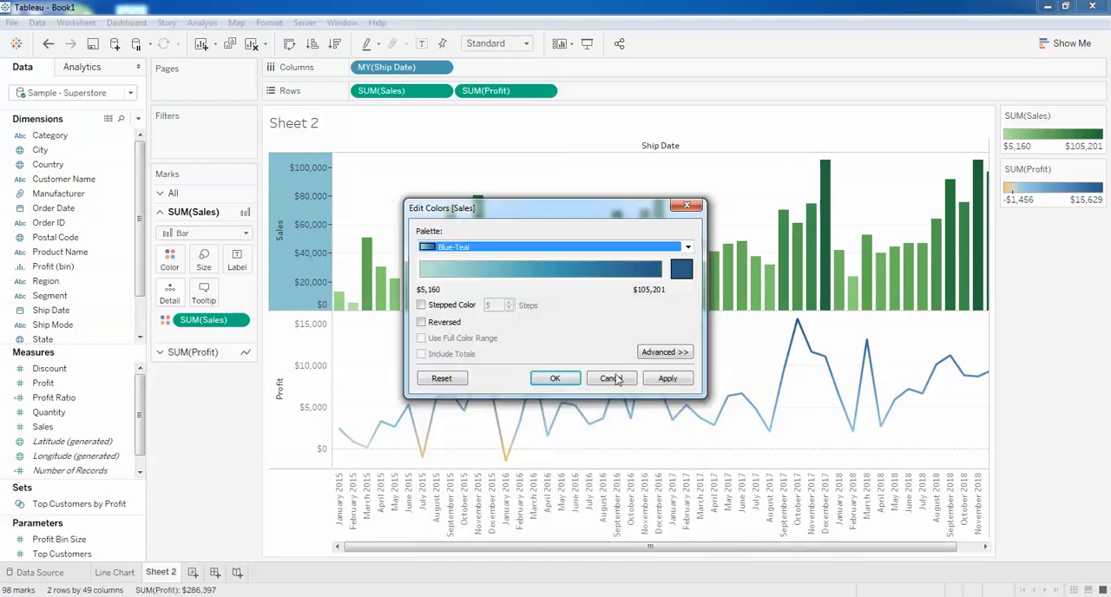
pyautogui.click(611, 378)
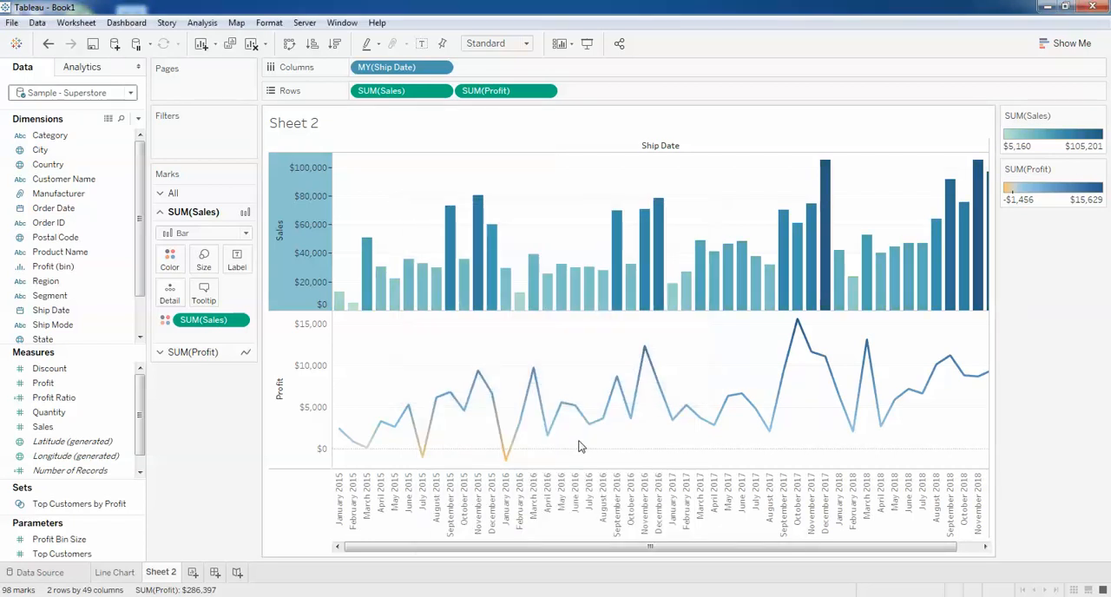
pyautogui.click(1099, 172)
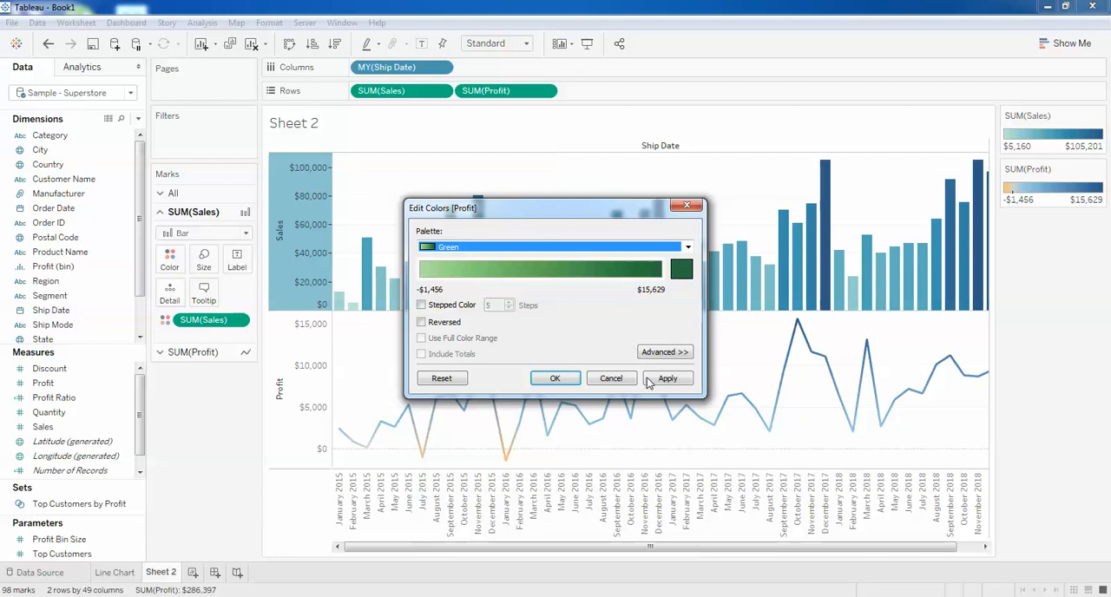
pyautogui.click(554, 377)
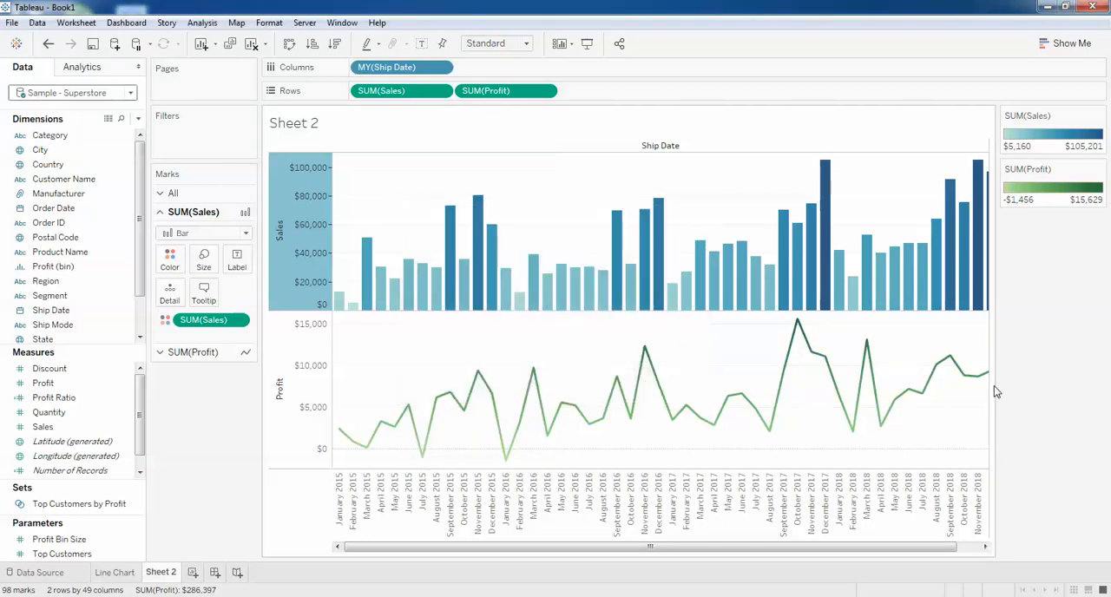
pyautogui.moveTo(348, 424)
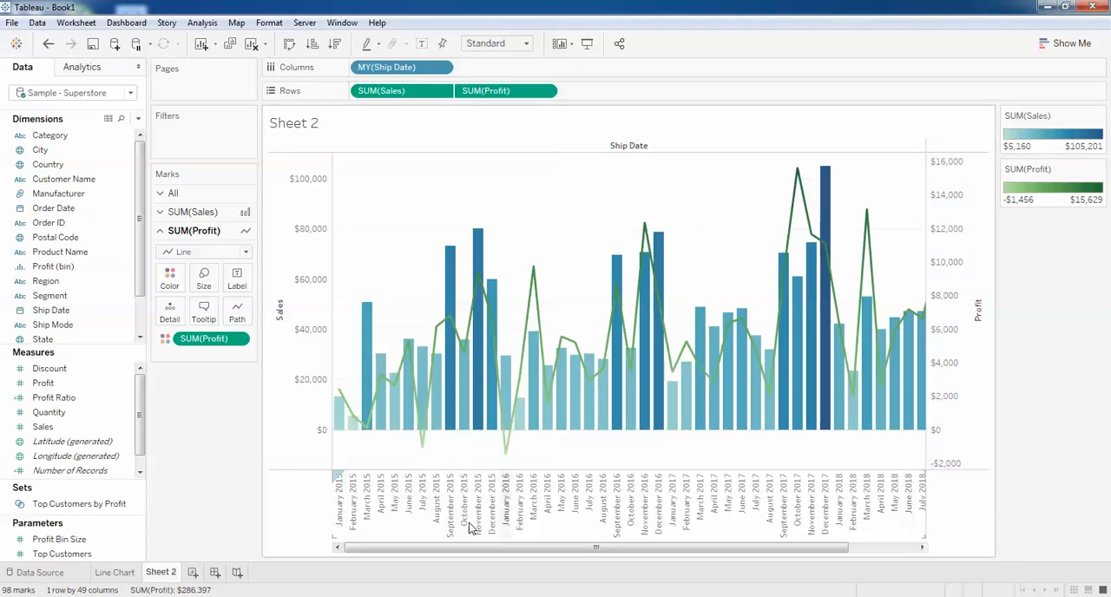
pyautogui.moveTo(513, 457)
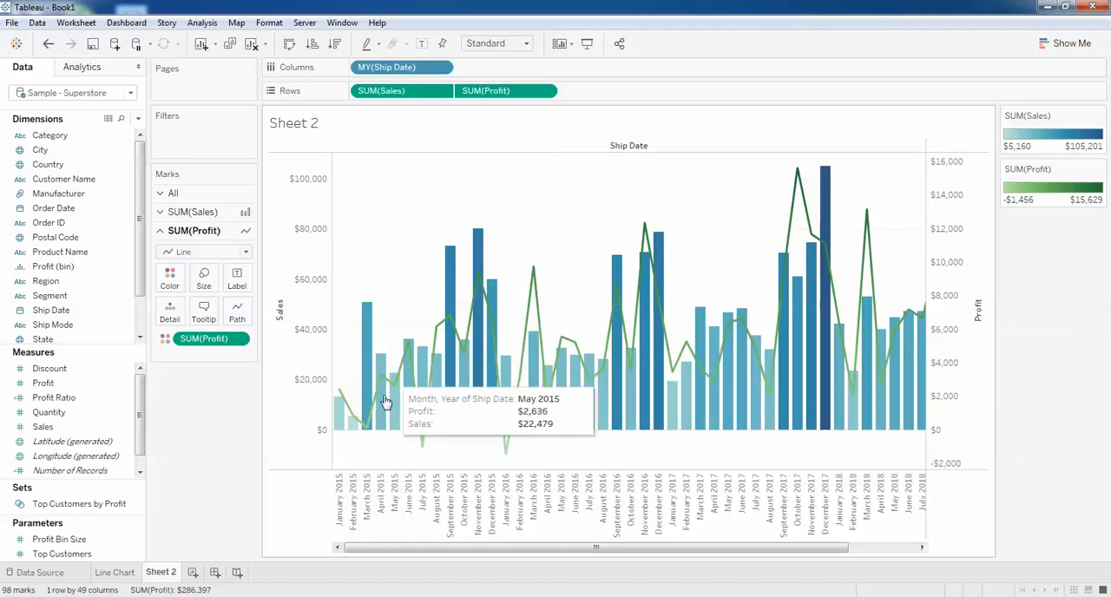
pyautogui.moveTo(417, 445)
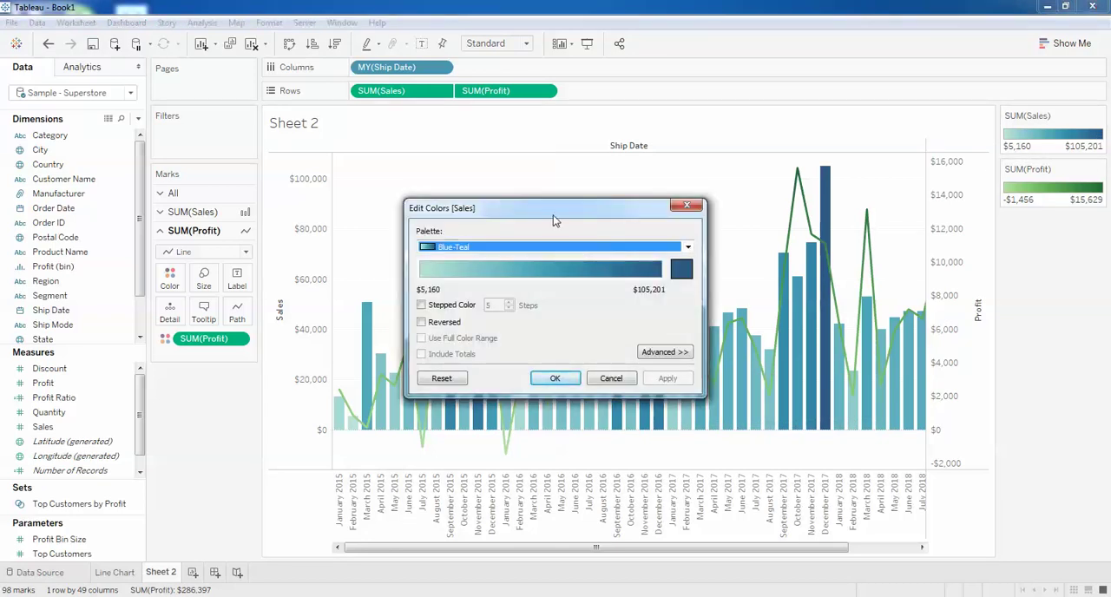
# Step: Colour the SUM(Profit) line with the Orange-Gold palette and confirm Edit Colors
pyautogui.click(692, 246)
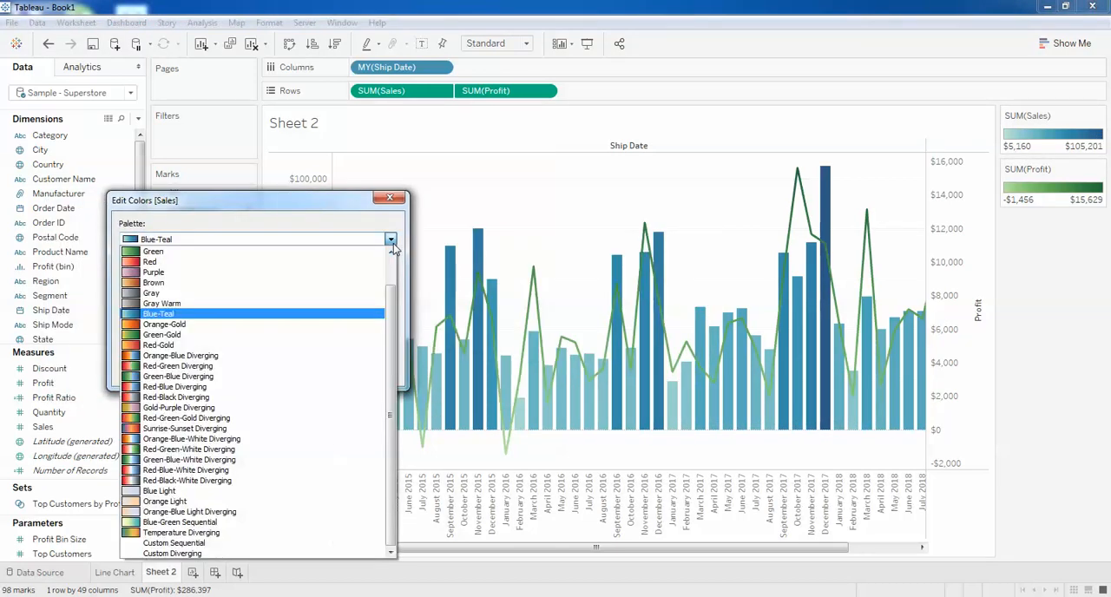
pyautogui.click(162, 303)
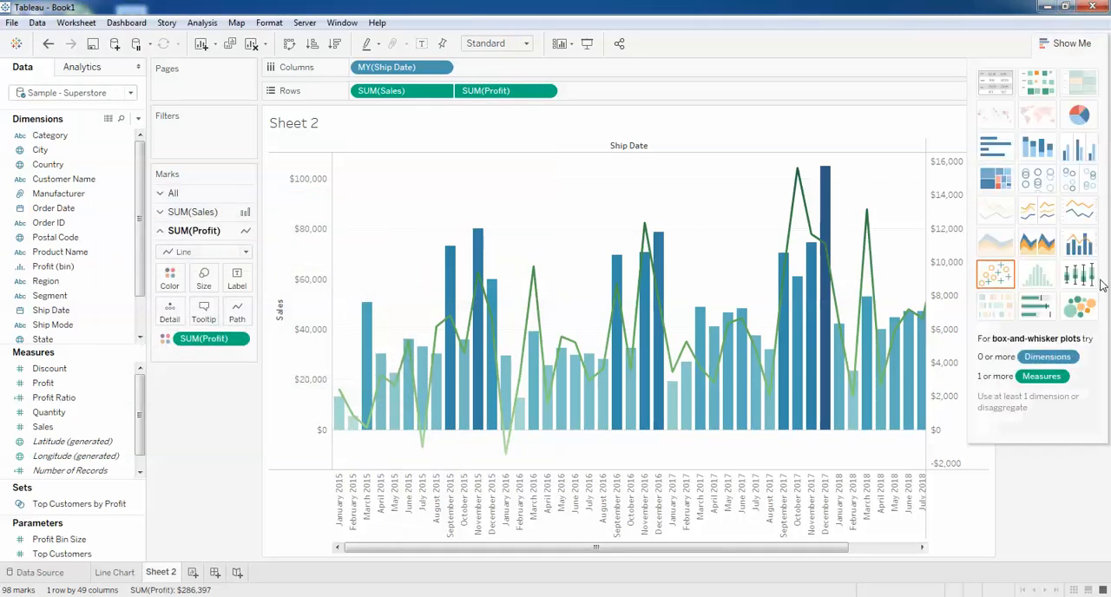
pyautogui.moveTo(1076, 249)
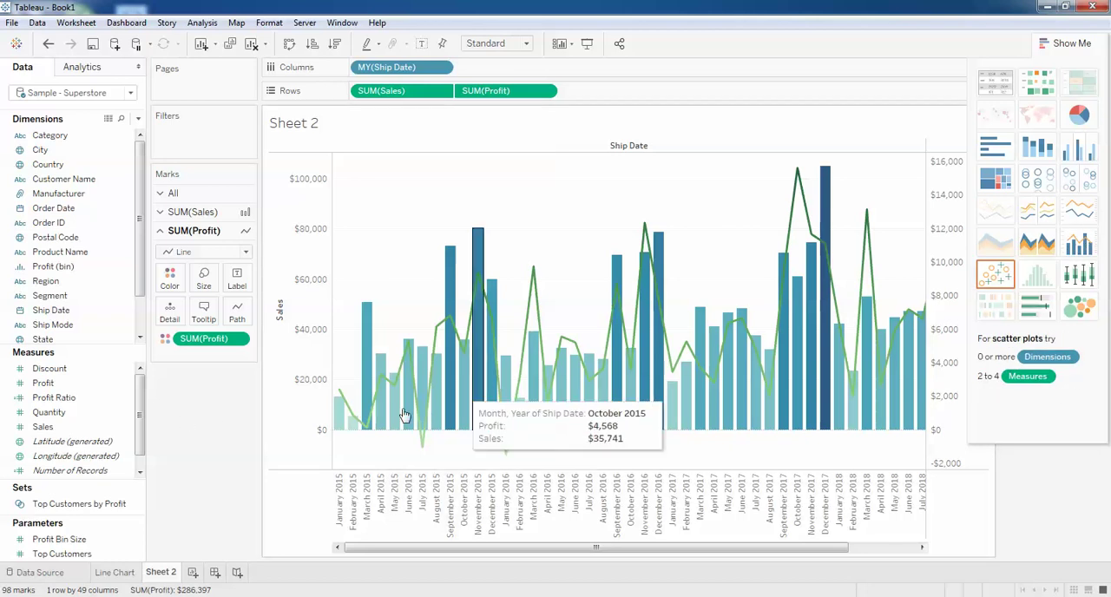
pyautogui.moveTo(740, 418)
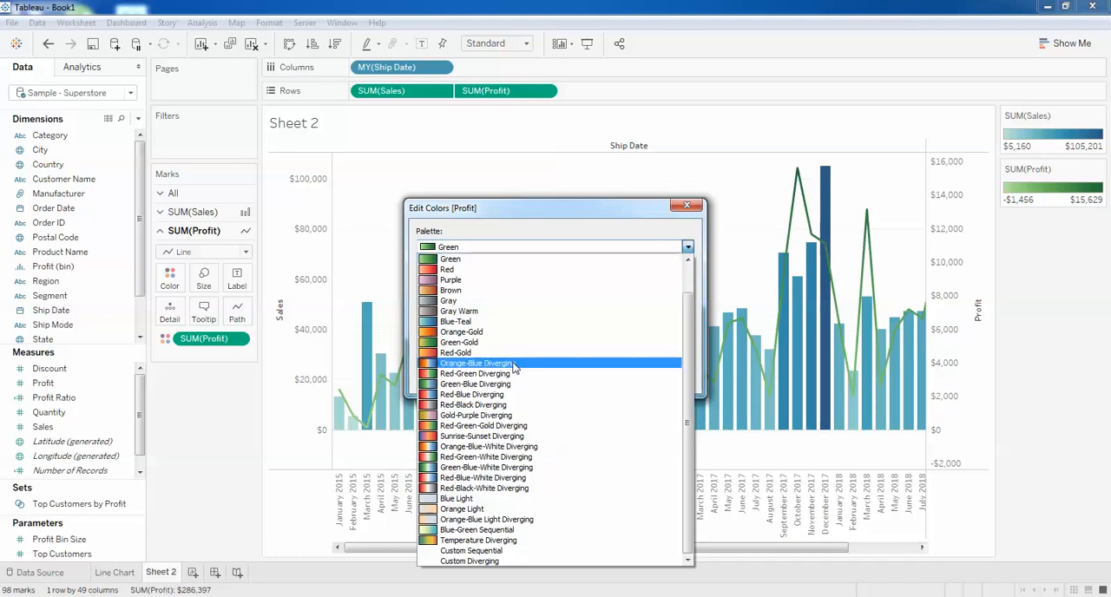
pyautogui.click(462, 332)
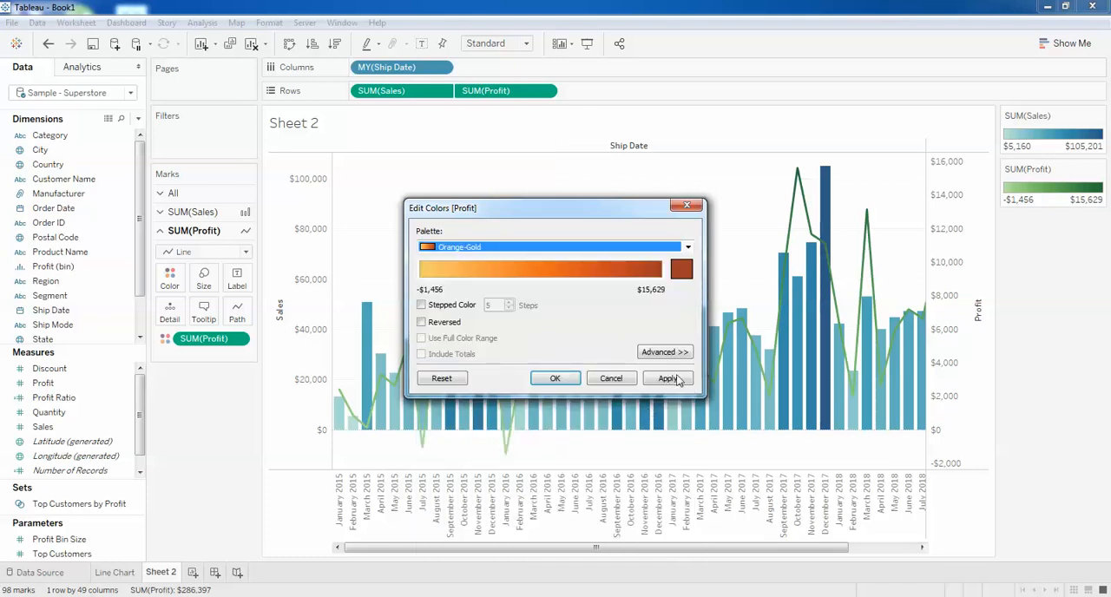
pyautogui.click(442, 377)
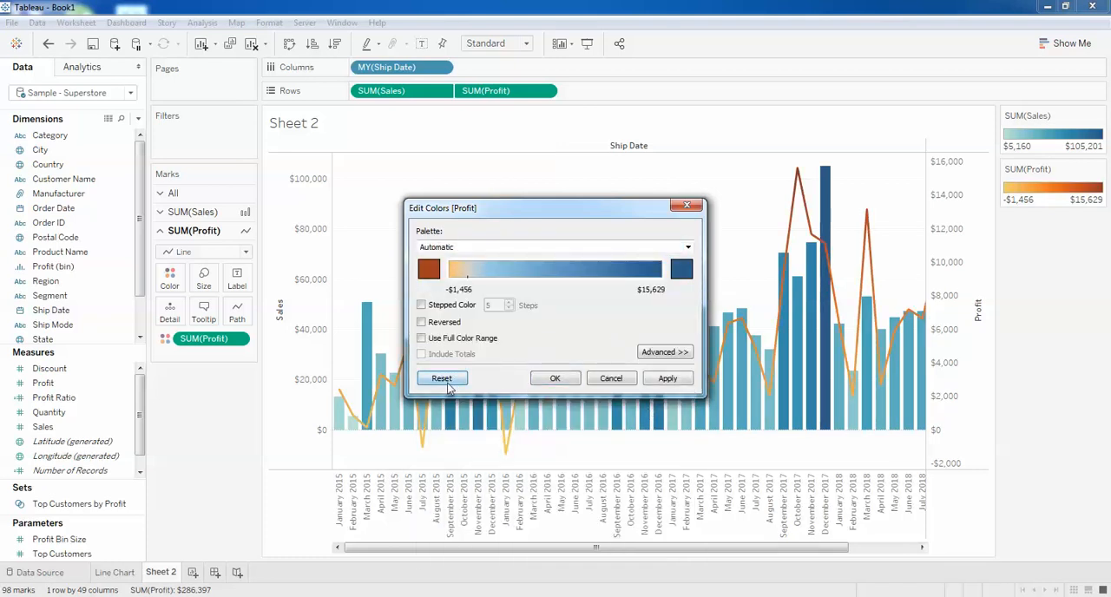
pyautogui.click(442, 379)
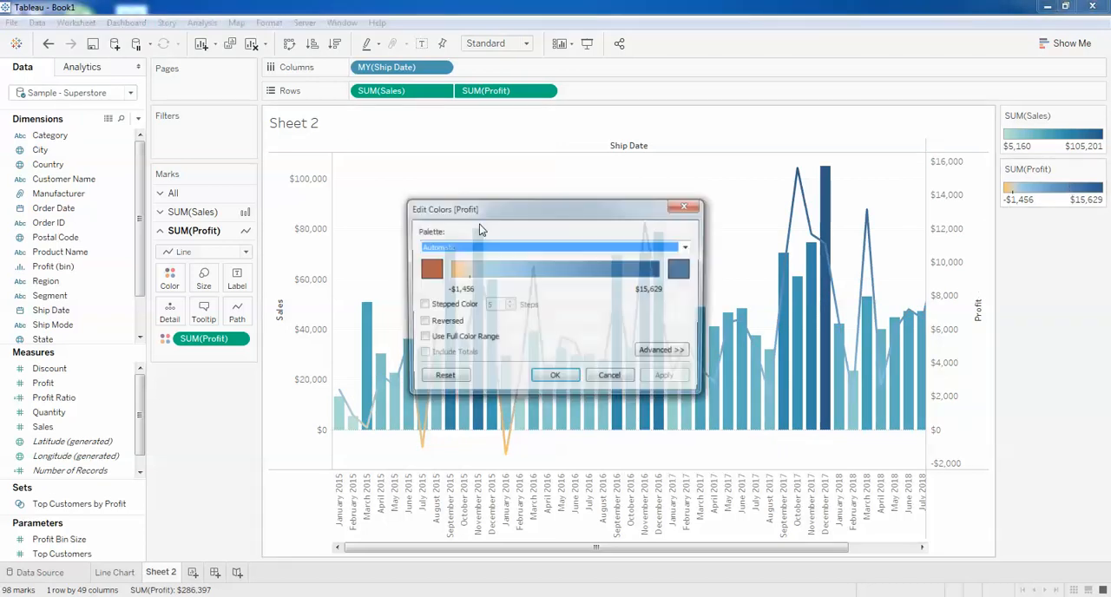
# Step: Reapply the Orange-Gold palette to the Profit line after the colours reset
pyautogui.click(687, 247)
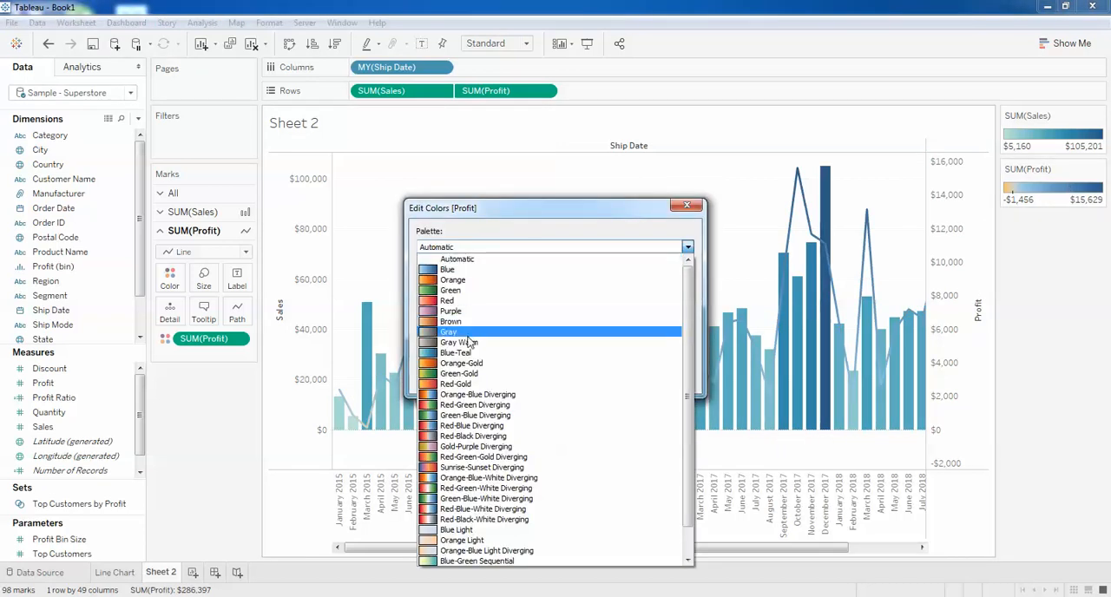
pyautogui.click(462, 363)
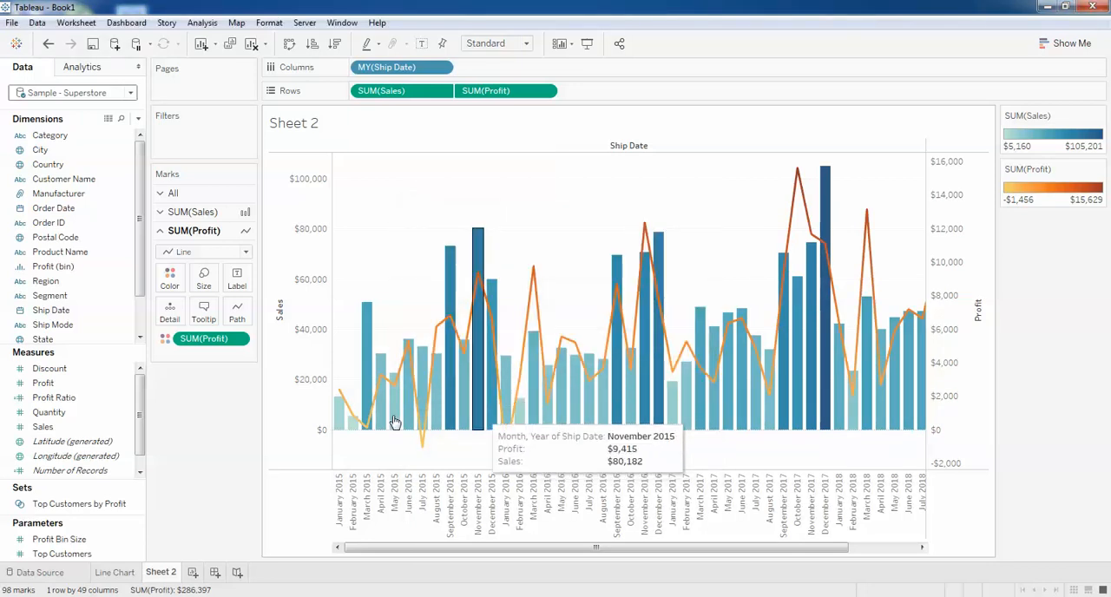
pyautogui.moveTo(651, 347)
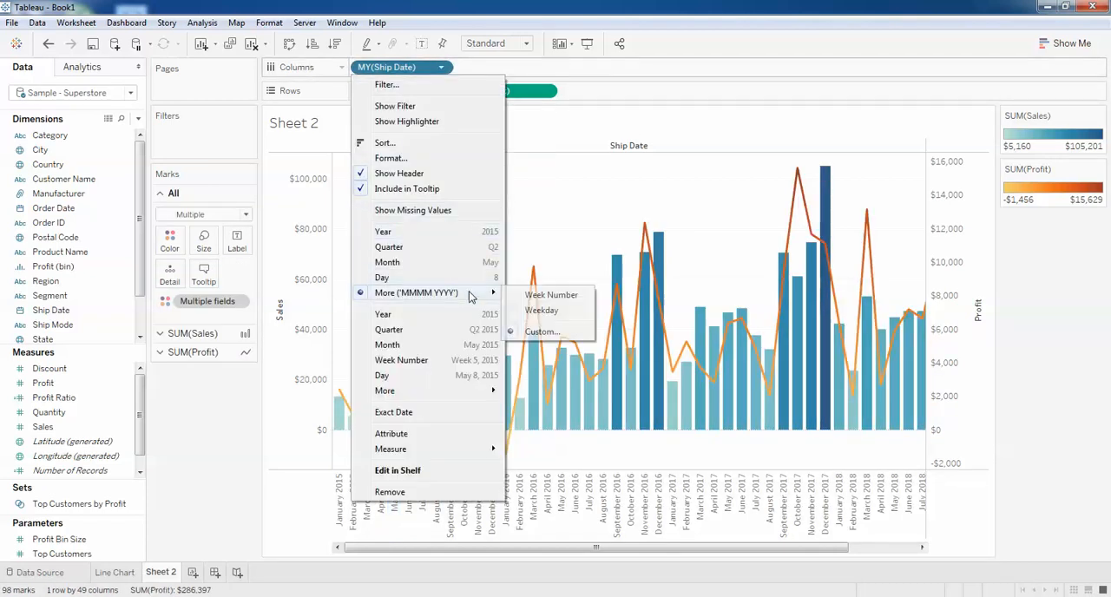
pyautogui.click(542, 332)
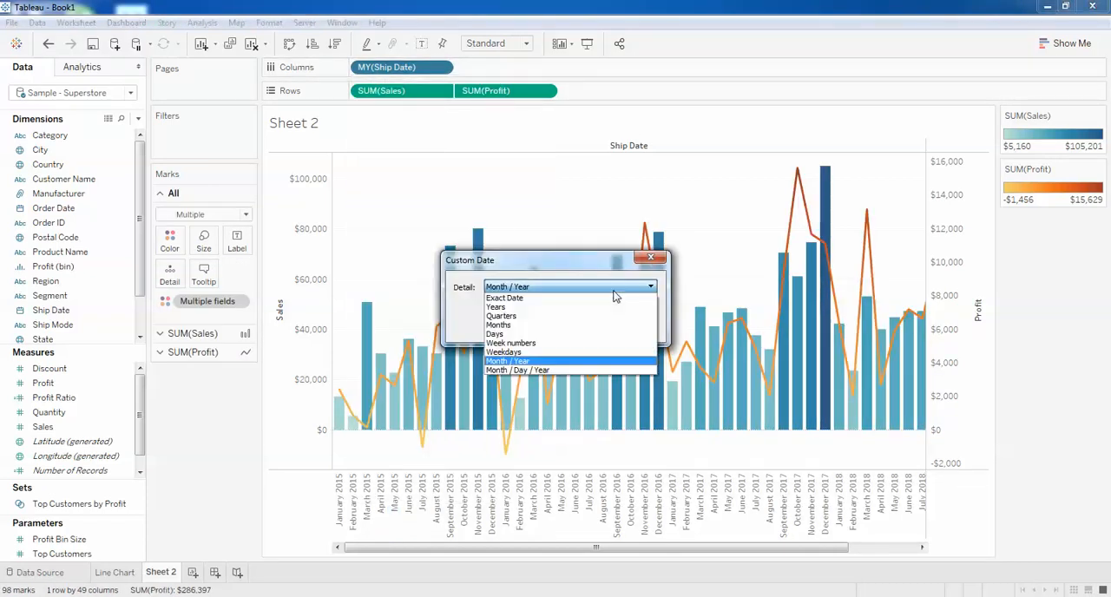
pyautogui.moveTo(542, 316)
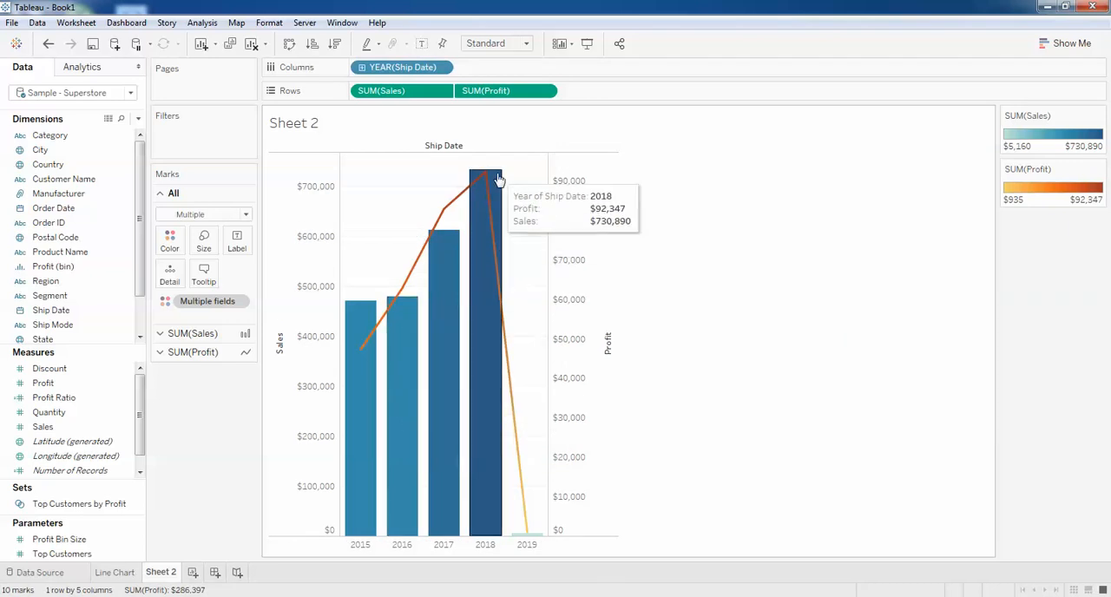
pyautogui.moveTo(366, 351)
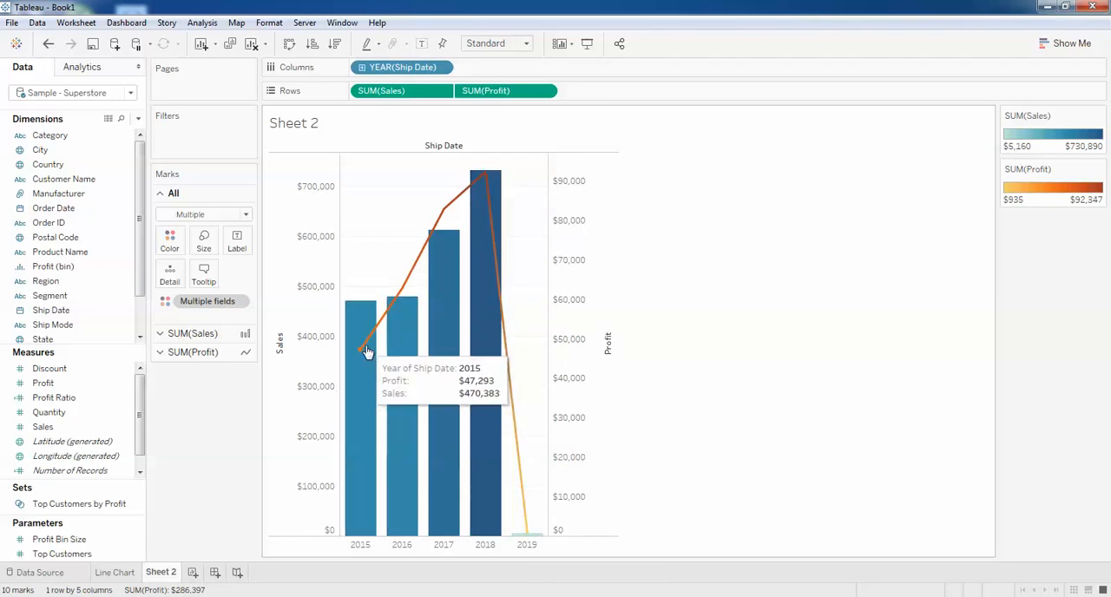
pyautogui.moveTo(501, 463)
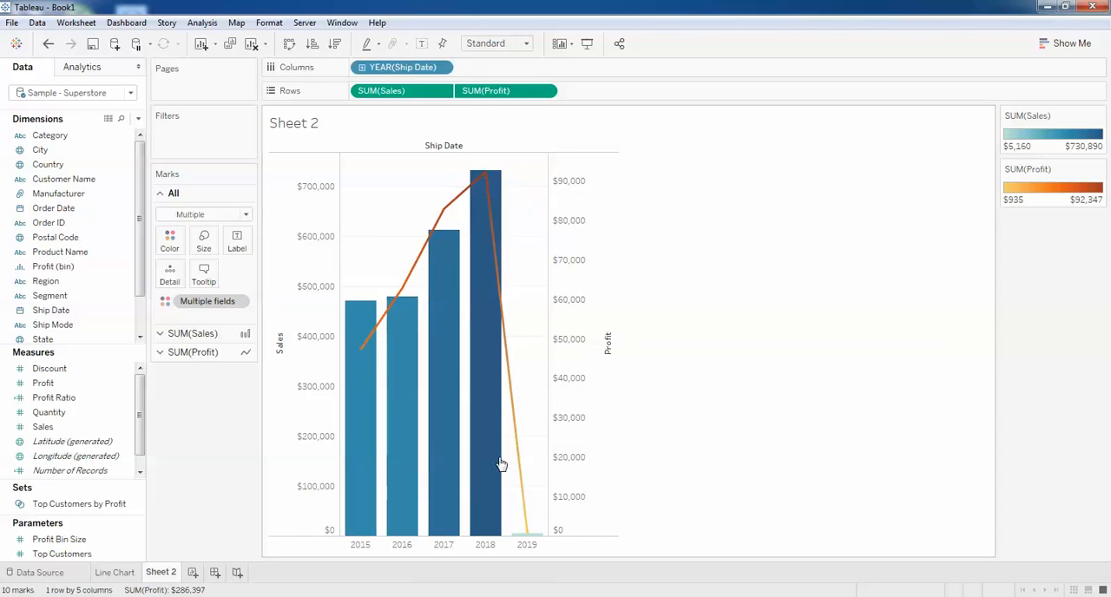
pyautogui.moveTo(461, 260)
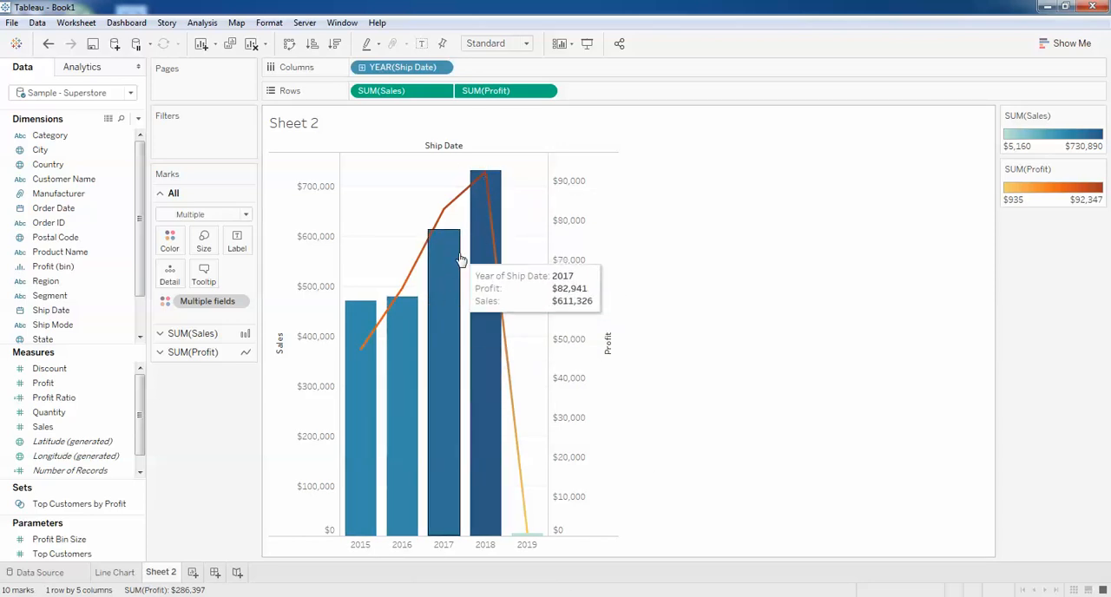
pyautogui.moveTo(493, 290)
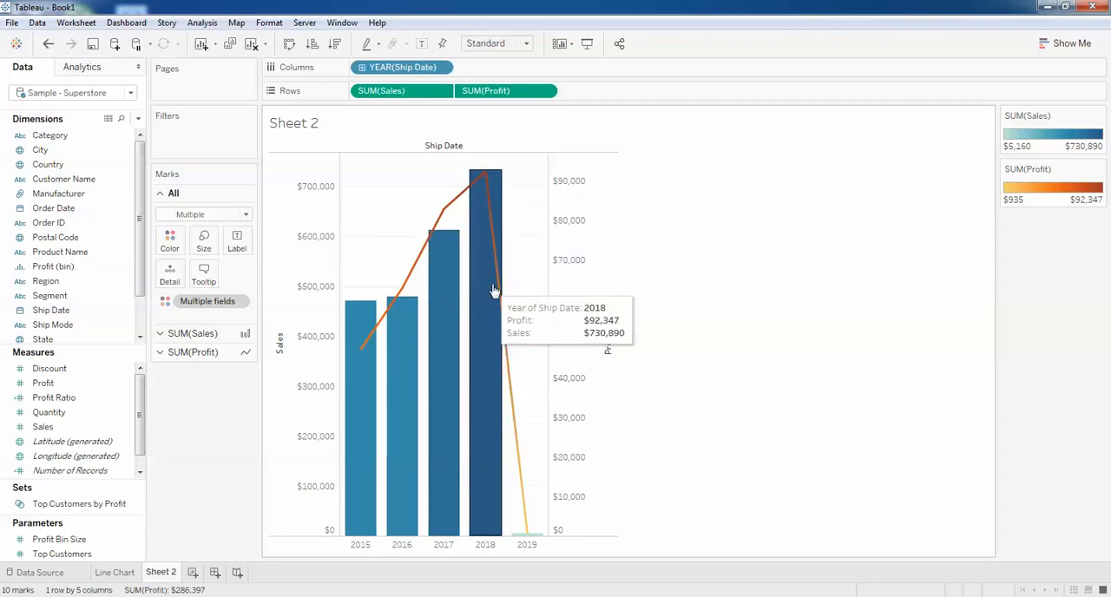
pyautogui.moveTo(532, 114)
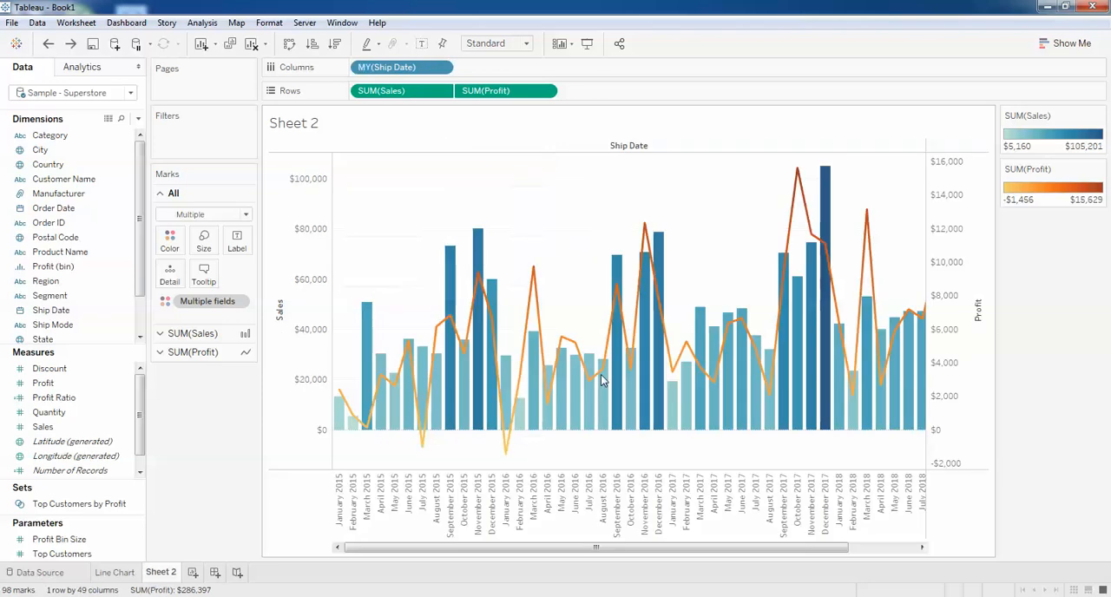
pyautogui.moveTo(596, 547); pyautogui.dragTo(803, 548)
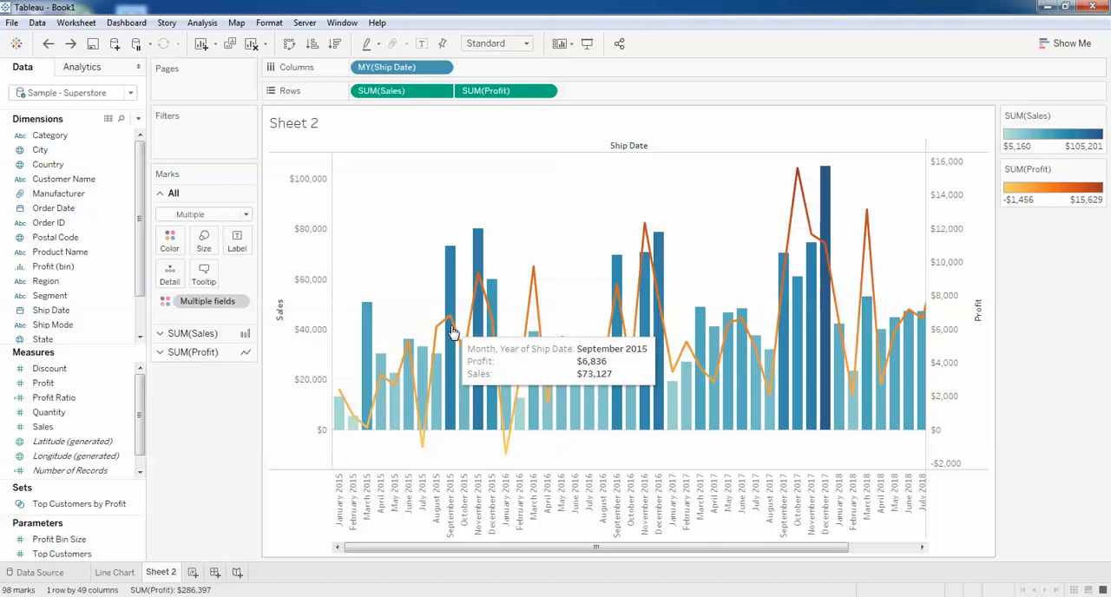
pyautogui.moveTo(123, 383)
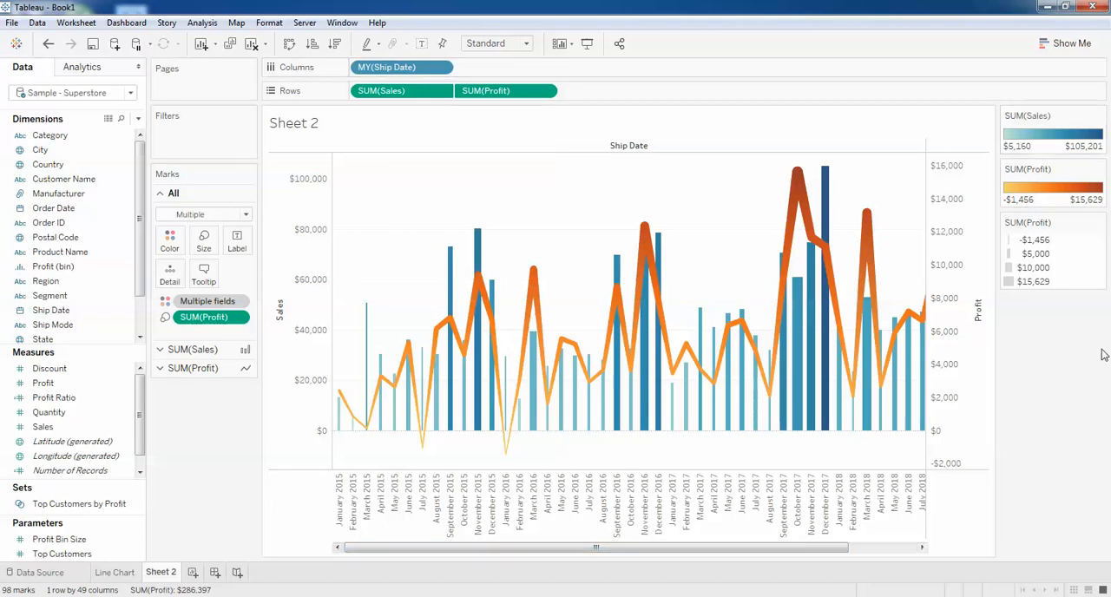
pyautogui.moveTo(1099, 450)
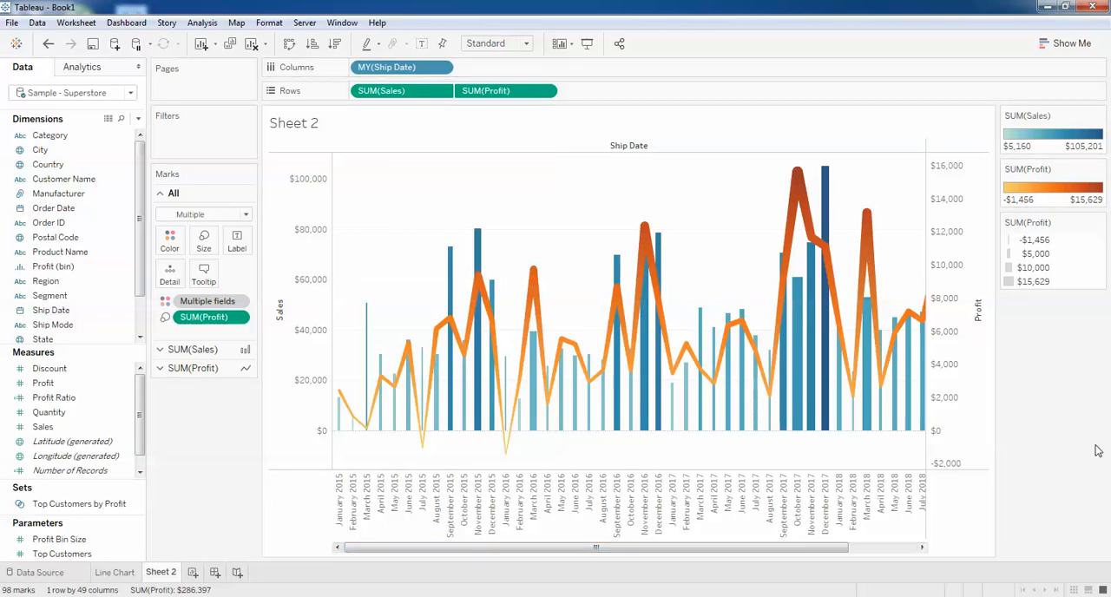